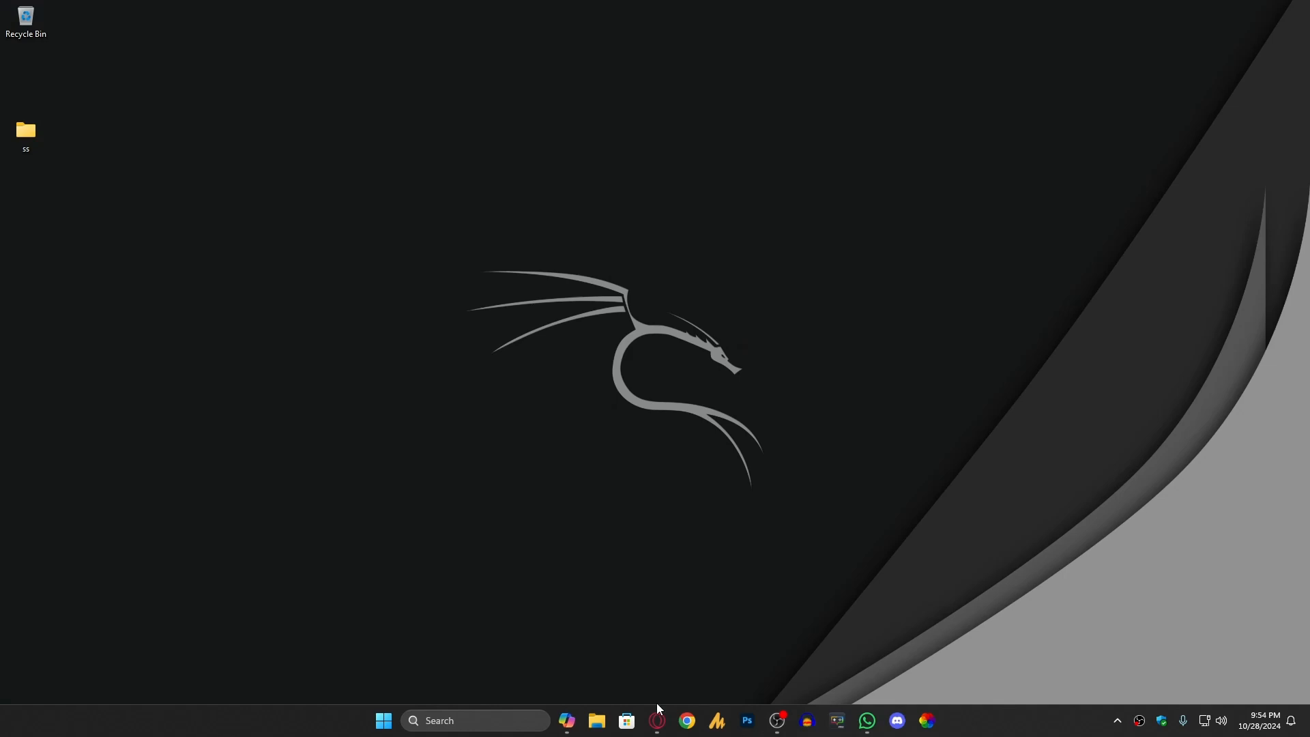
Open the HVCI fix video's comments in YouTube Studio and scroll through them
click(686, 725)
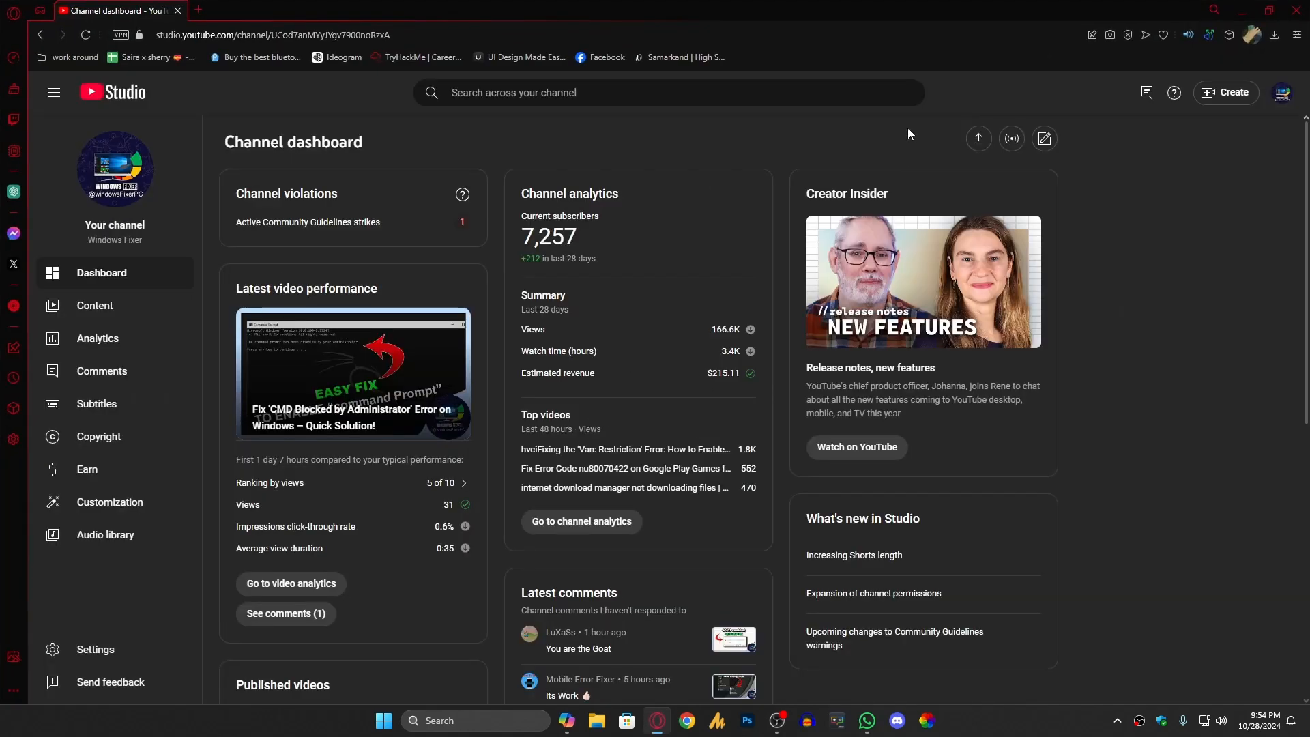
click(285, 618)
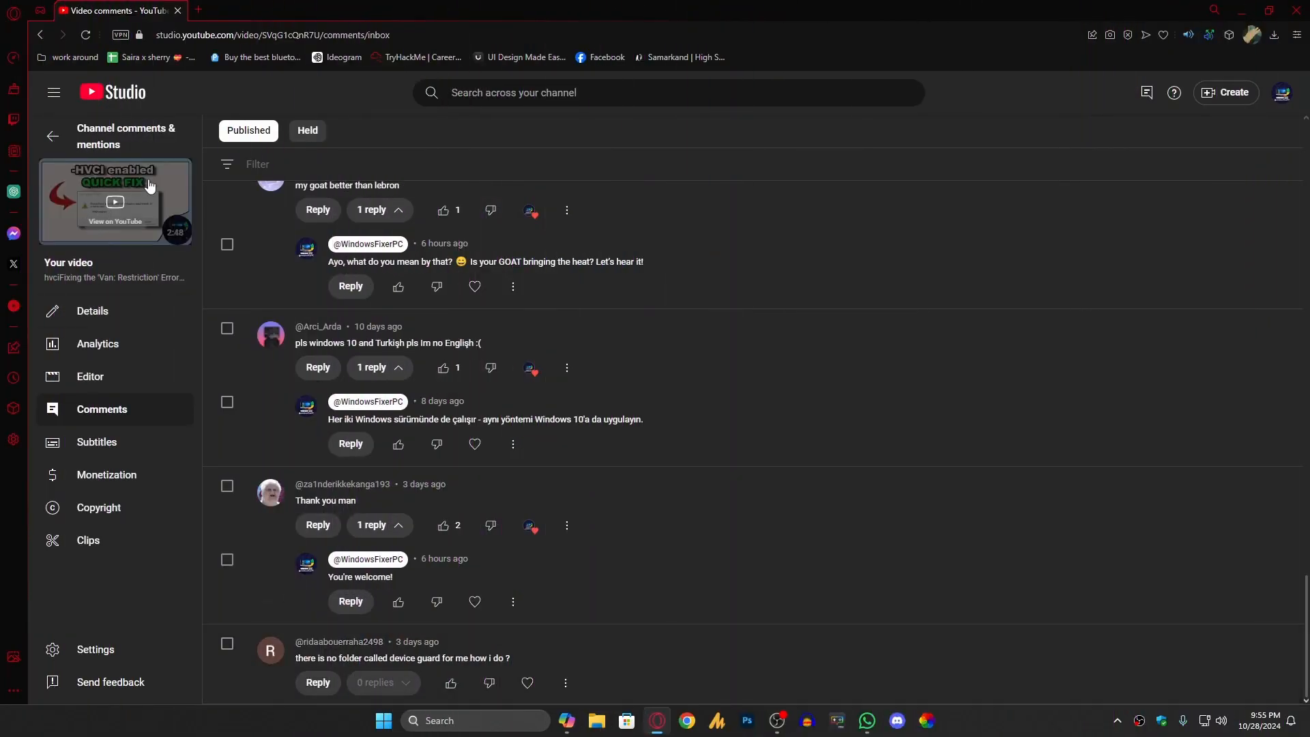
mouse_move(120, 183)
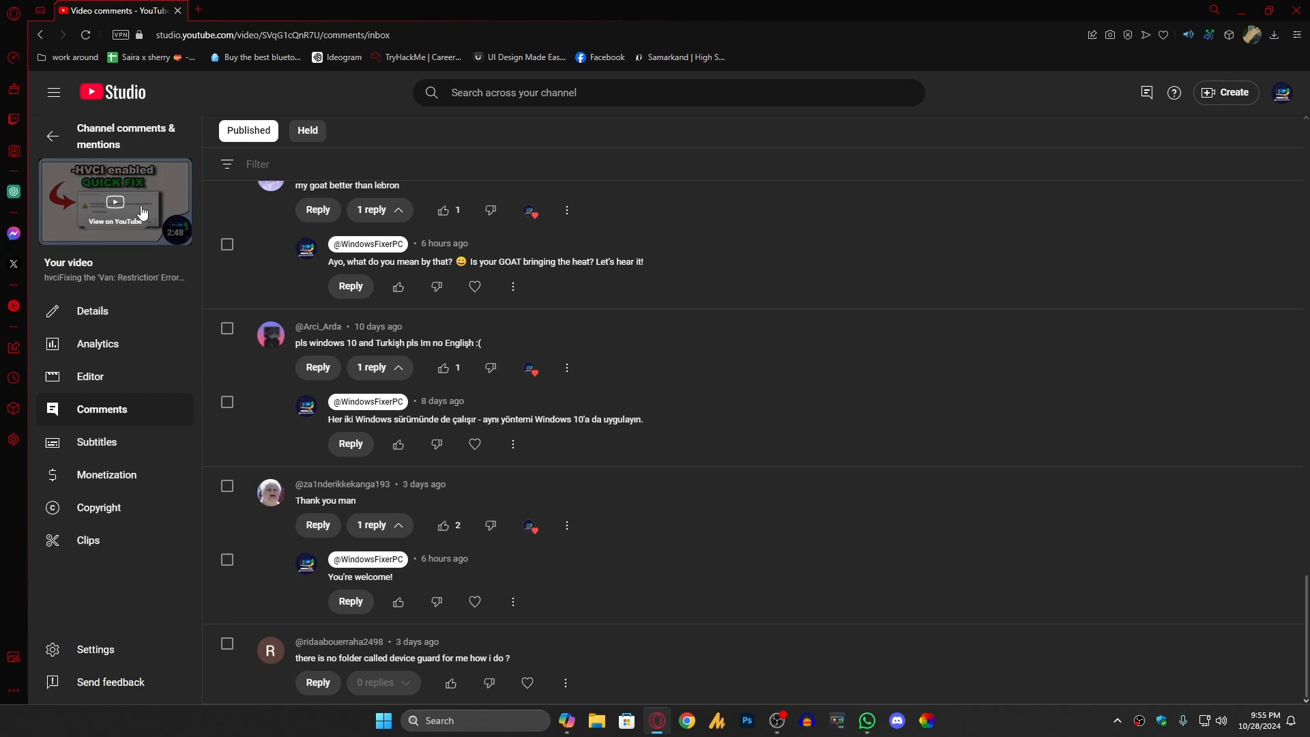
mouse_move(131, 257)
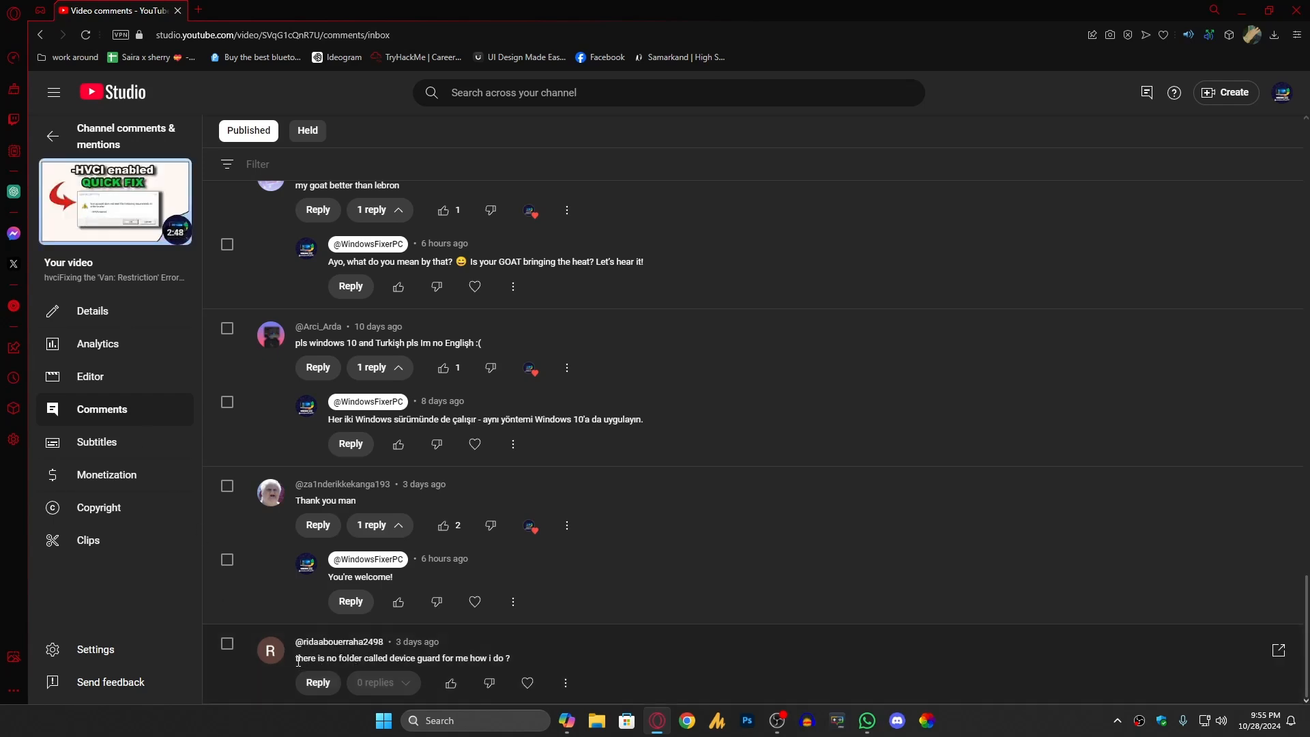
mouse_move(299, 669)
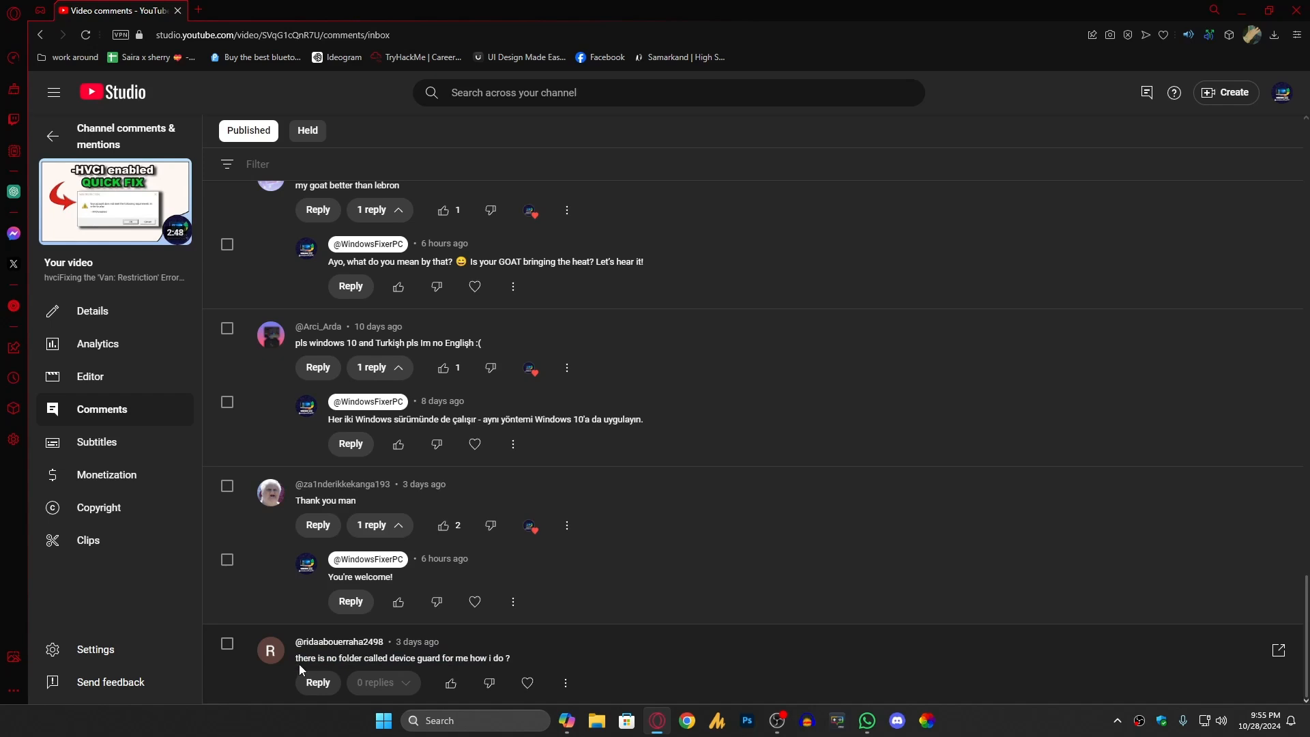
mouse_move(438, 669)
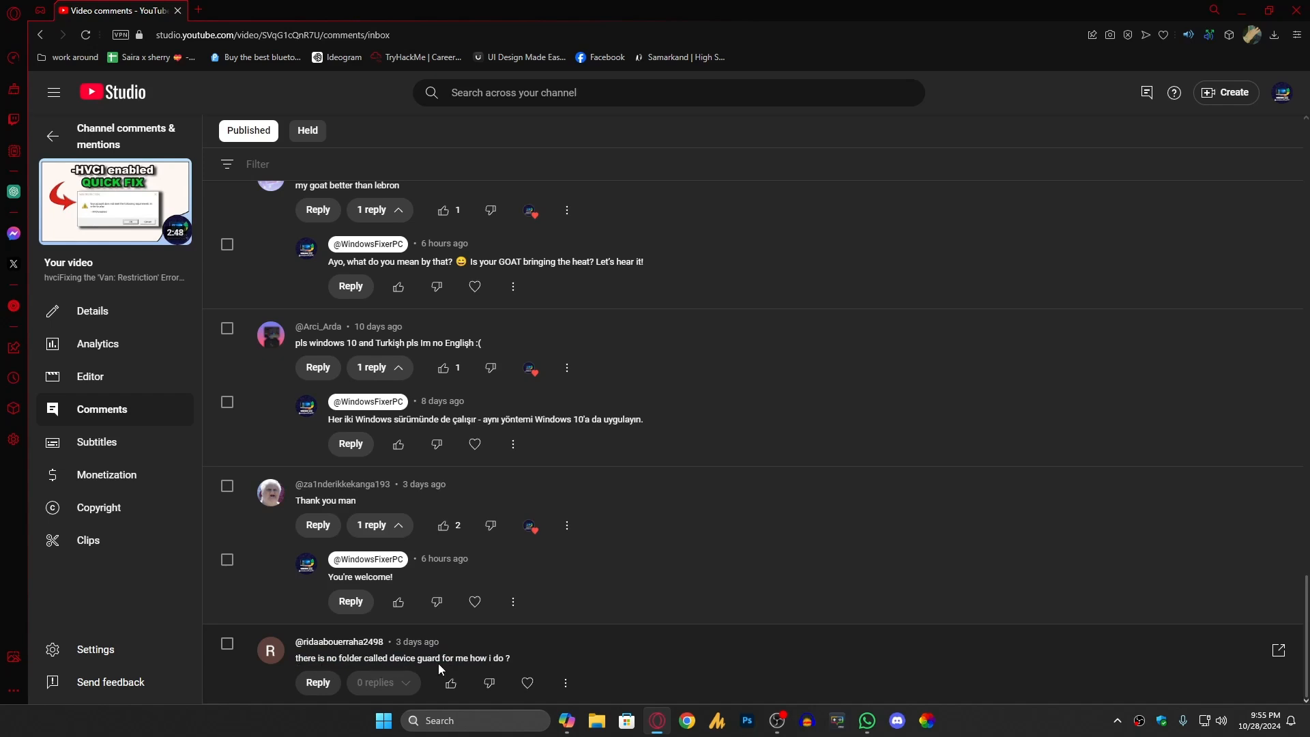
mouse_move(499, 654)
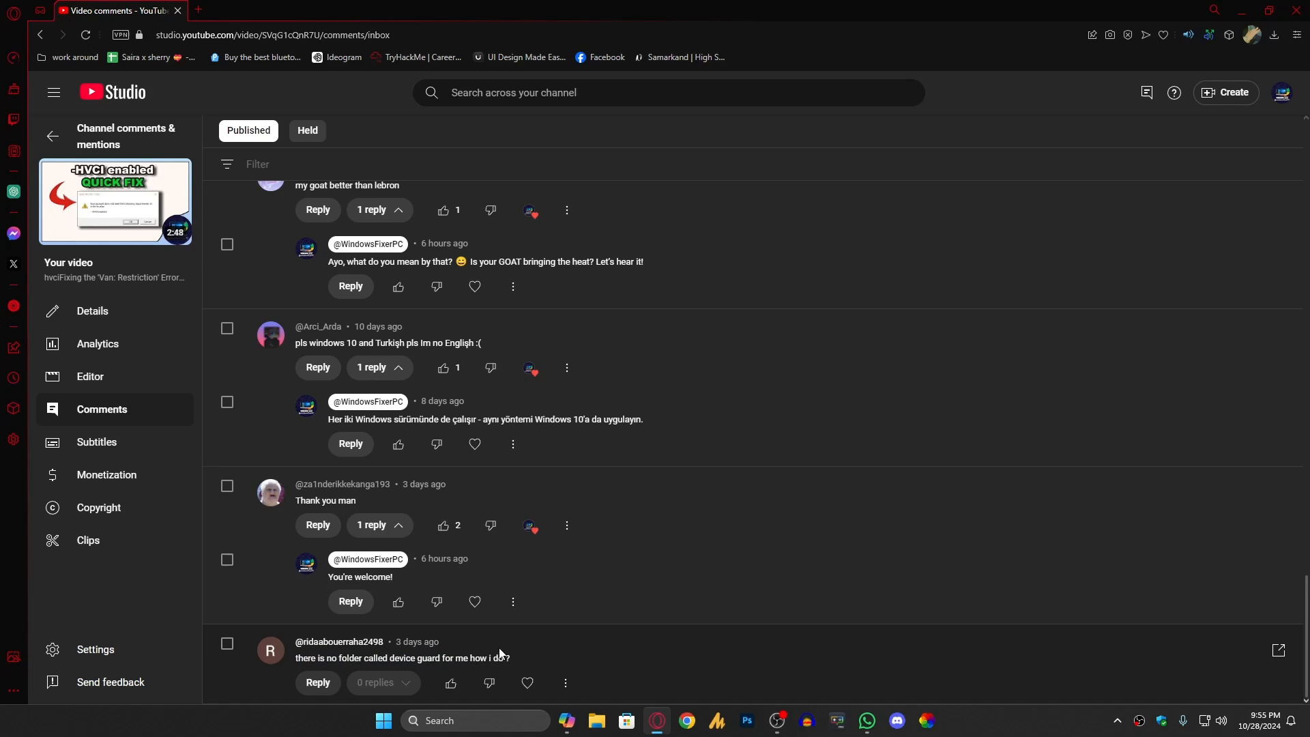
scroll(up, 3)
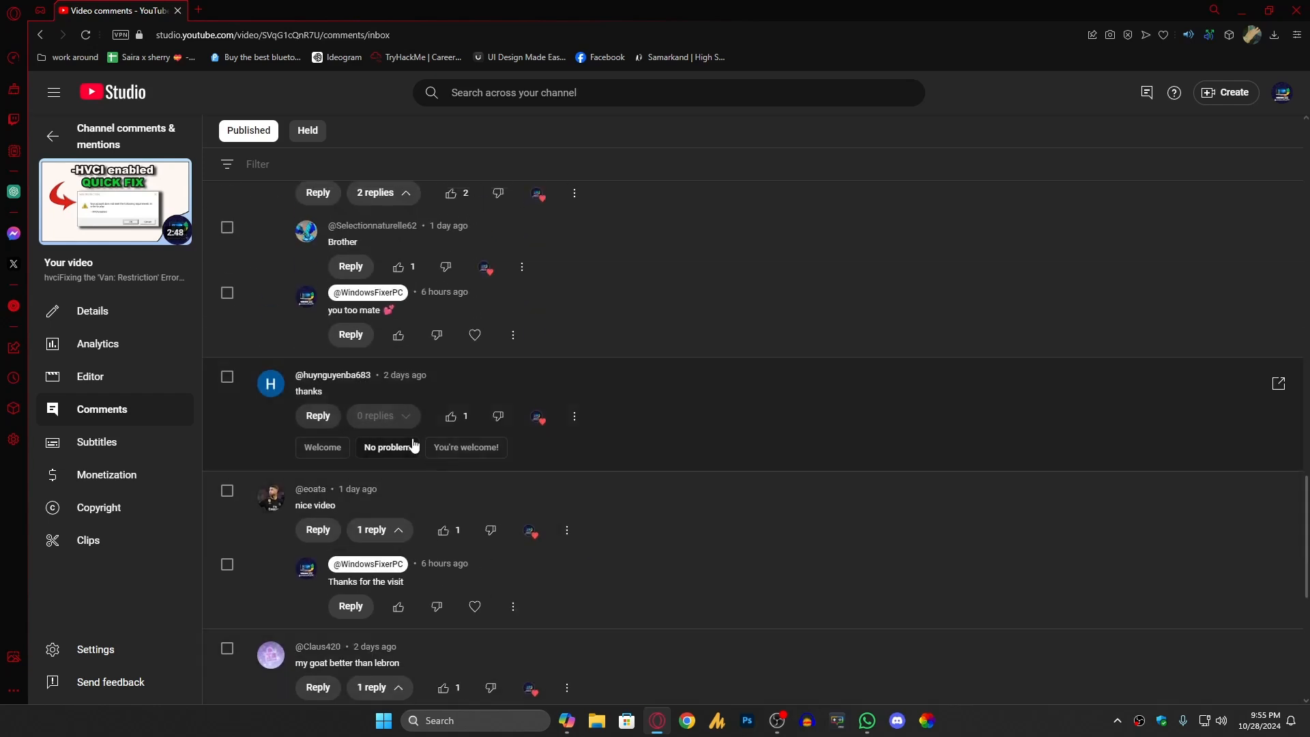
scroll(down, 3)
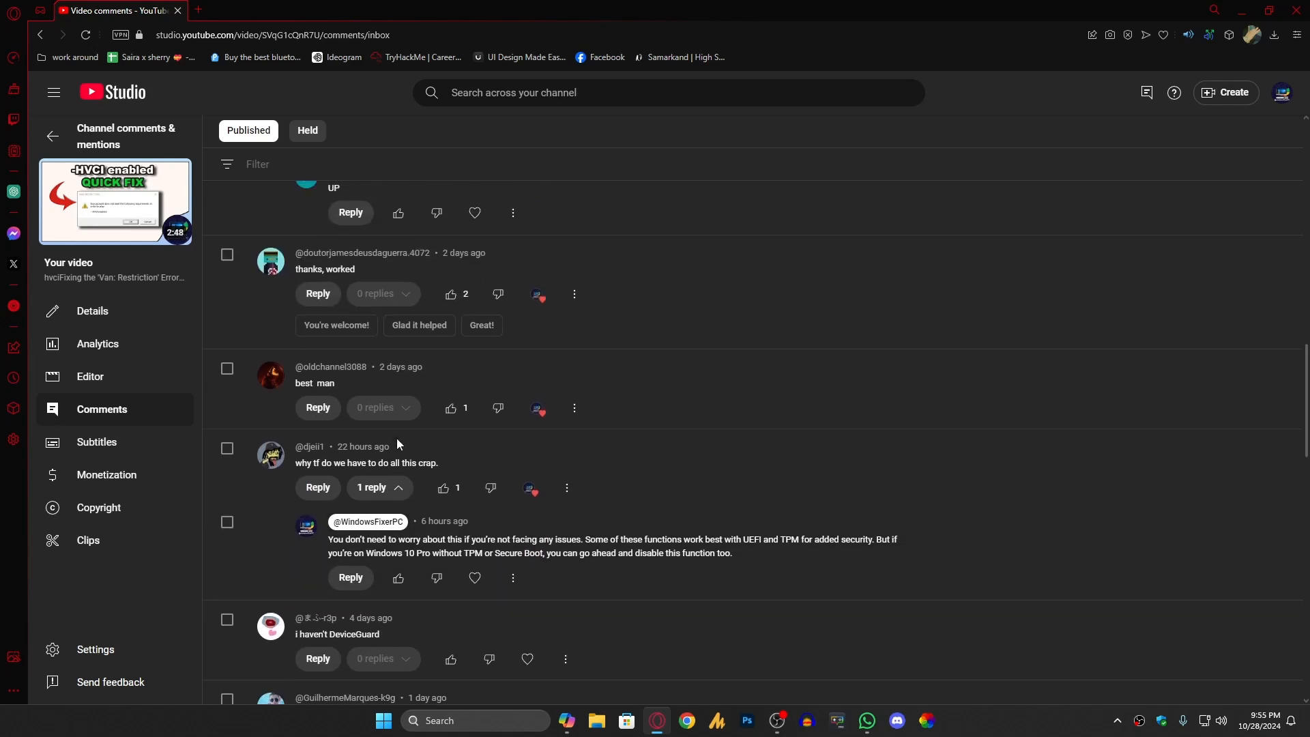
scroll(down, 3)
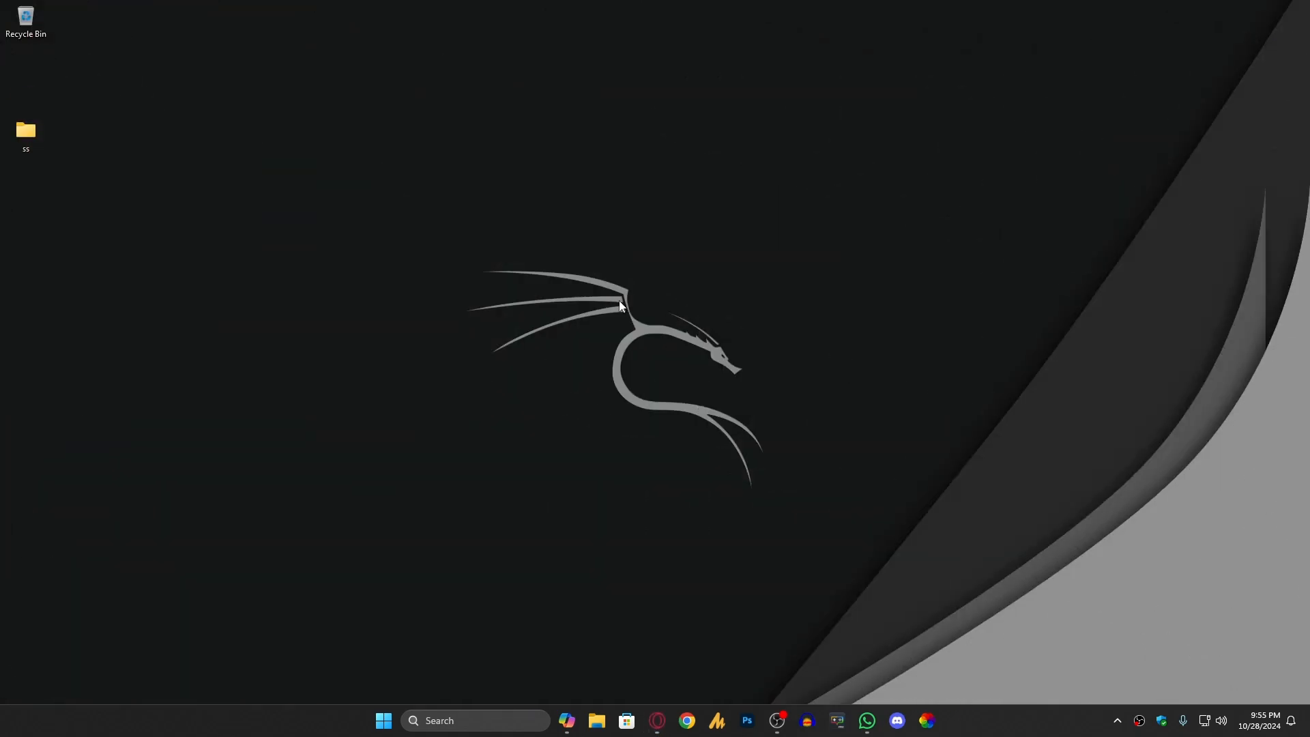
mouse_move(868, 350)
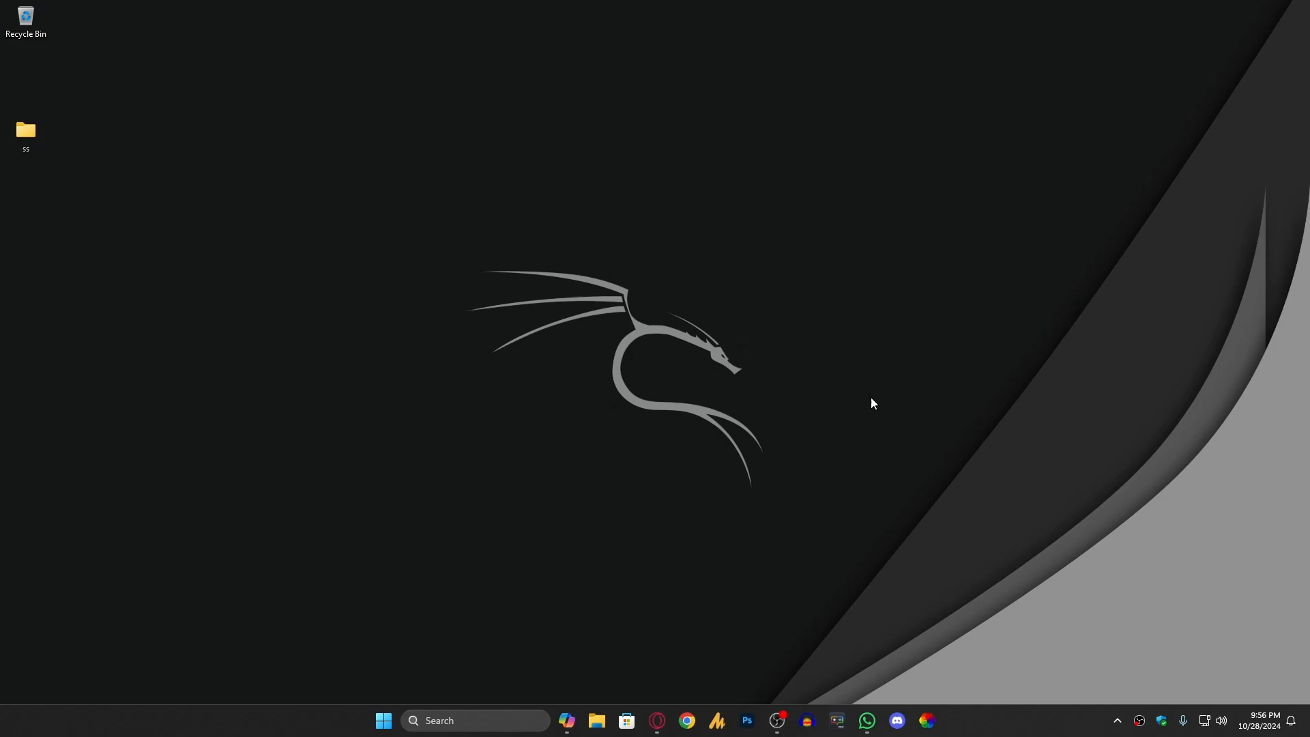
mouse_move(796, 610)
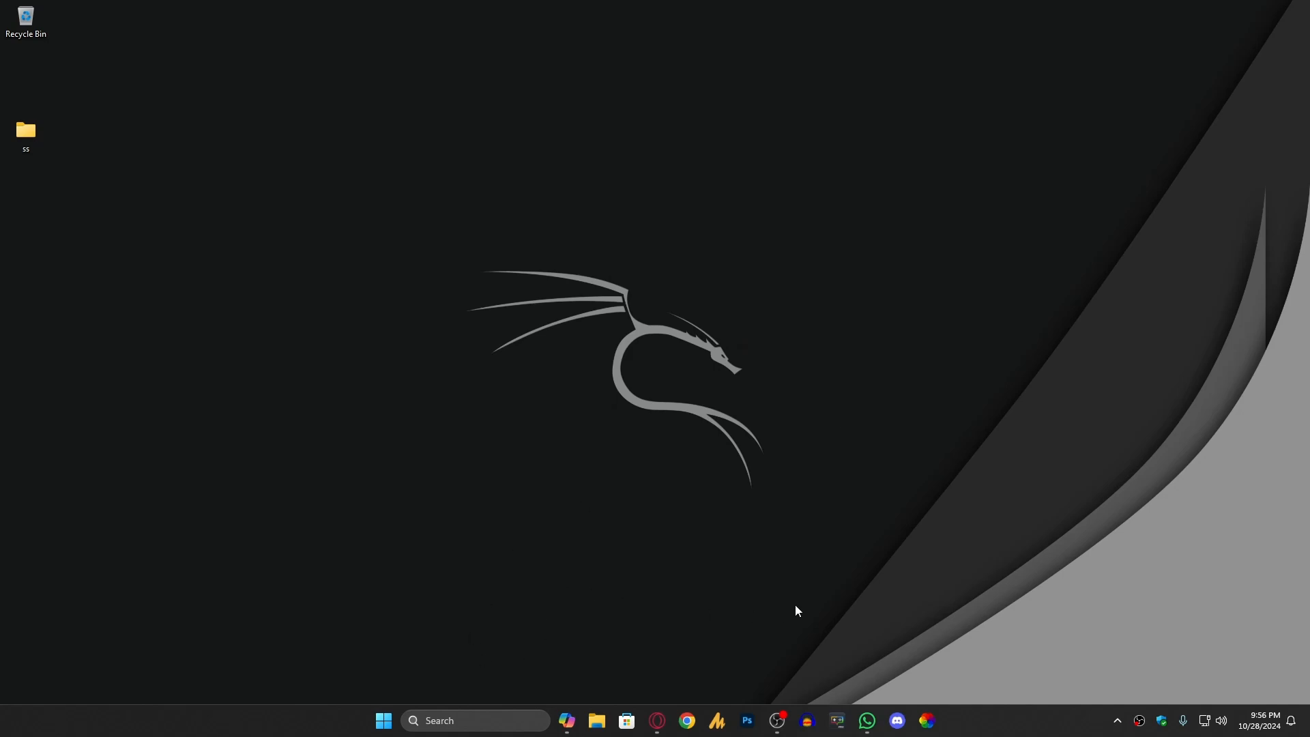
right_click(1025, 723)
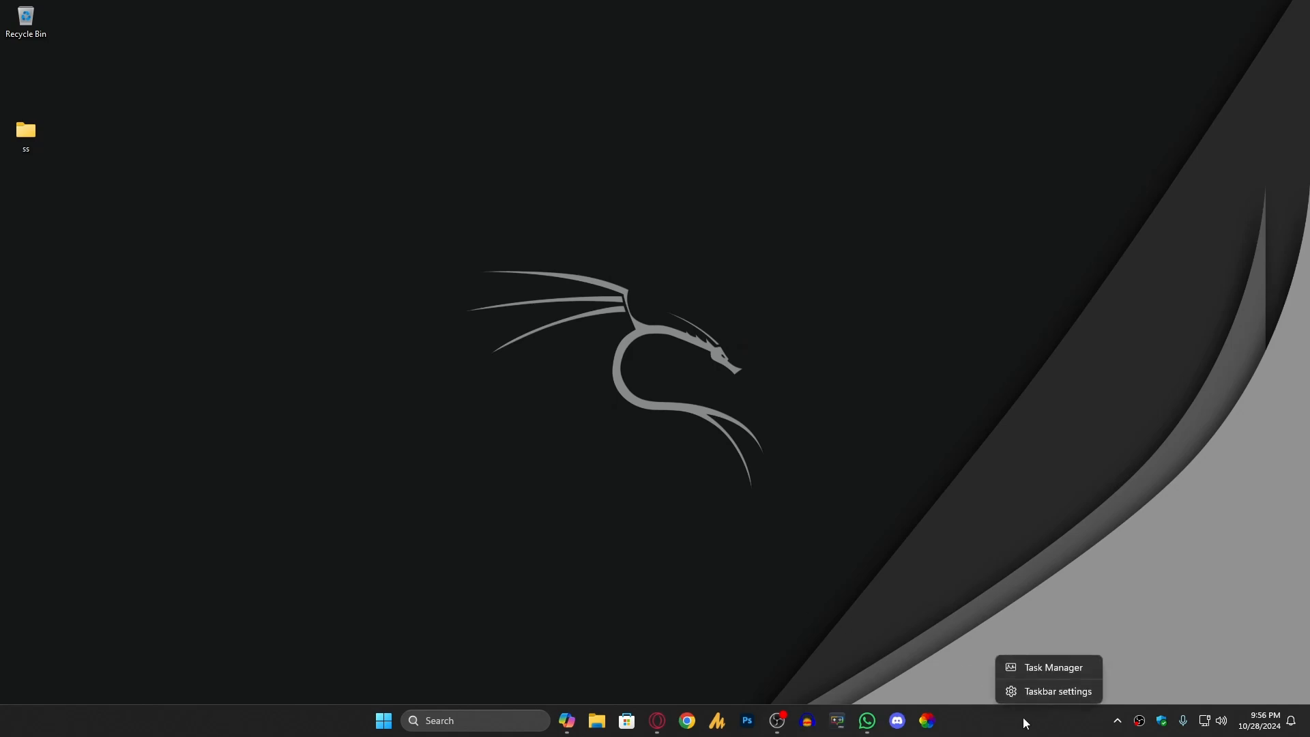
click(1052, 667)
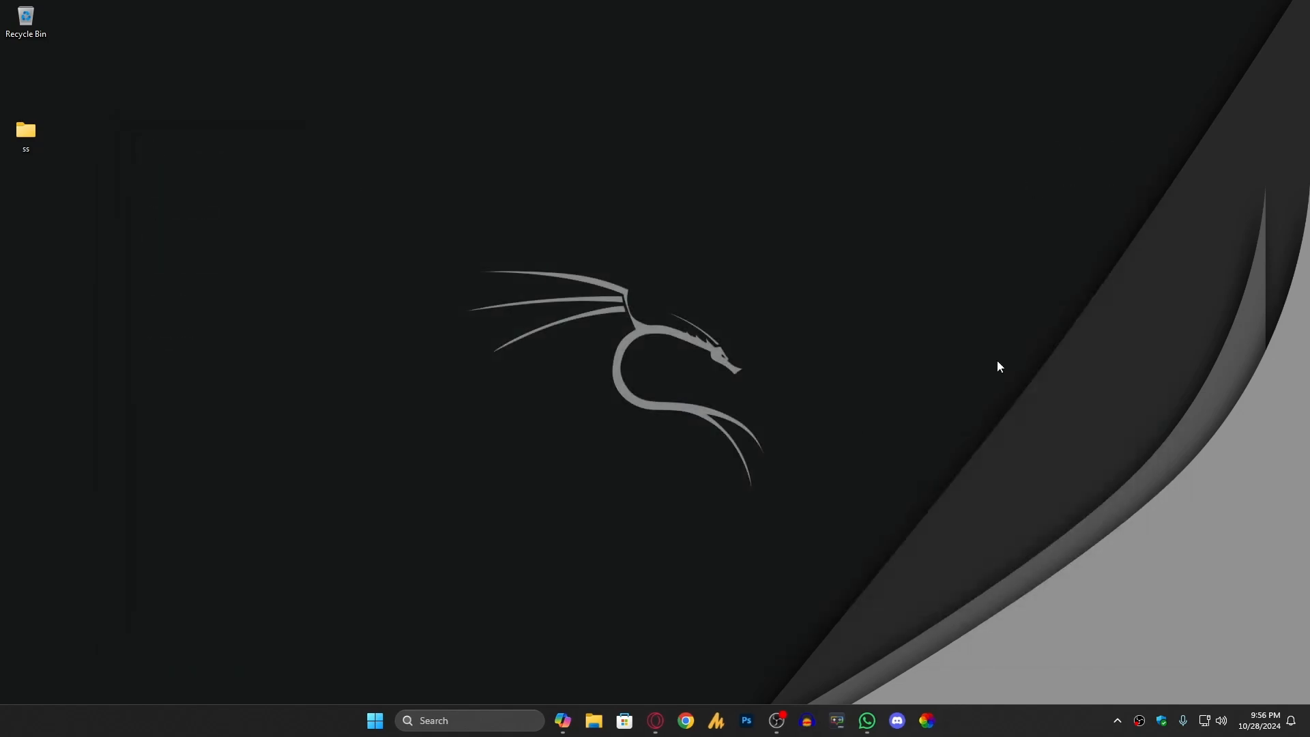
Search 'system Information', confirm Virtualization-based security is Running, then close the window
click(374, 720)
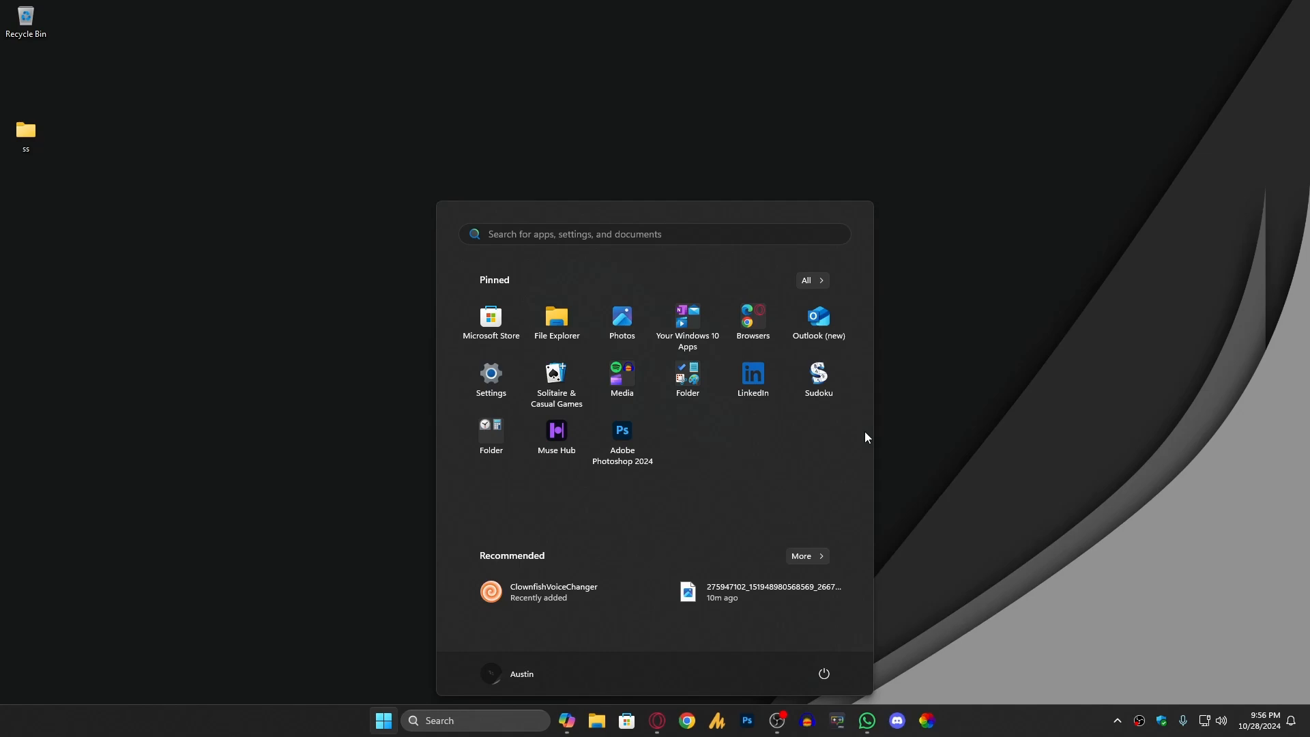
text(system Information)
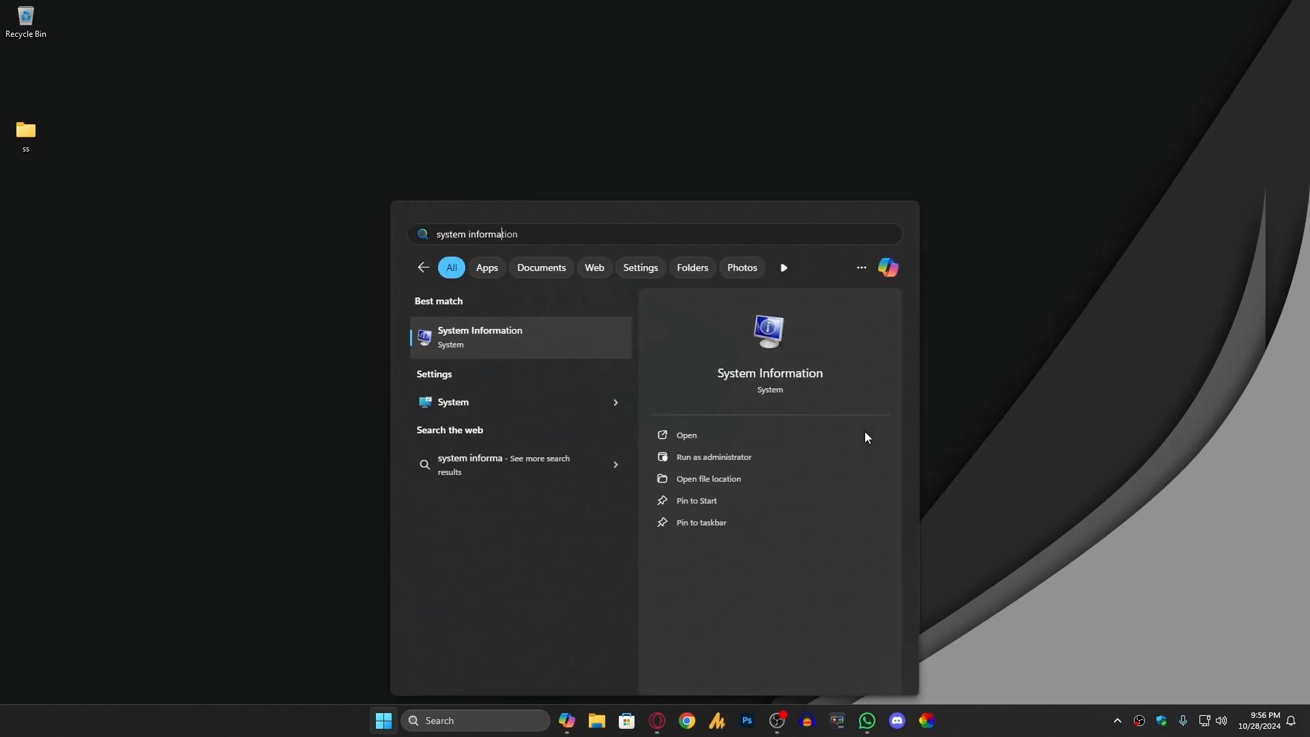
click(685, 435)
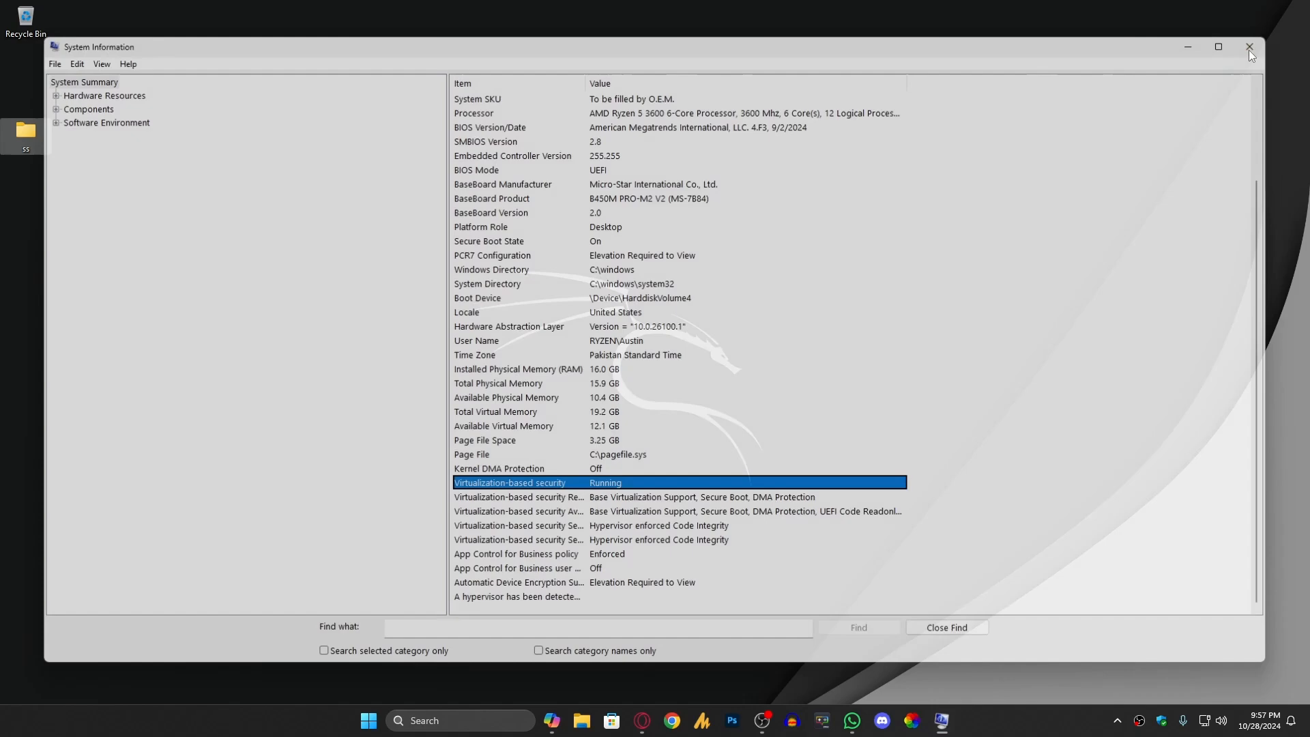
click(1250, 47)
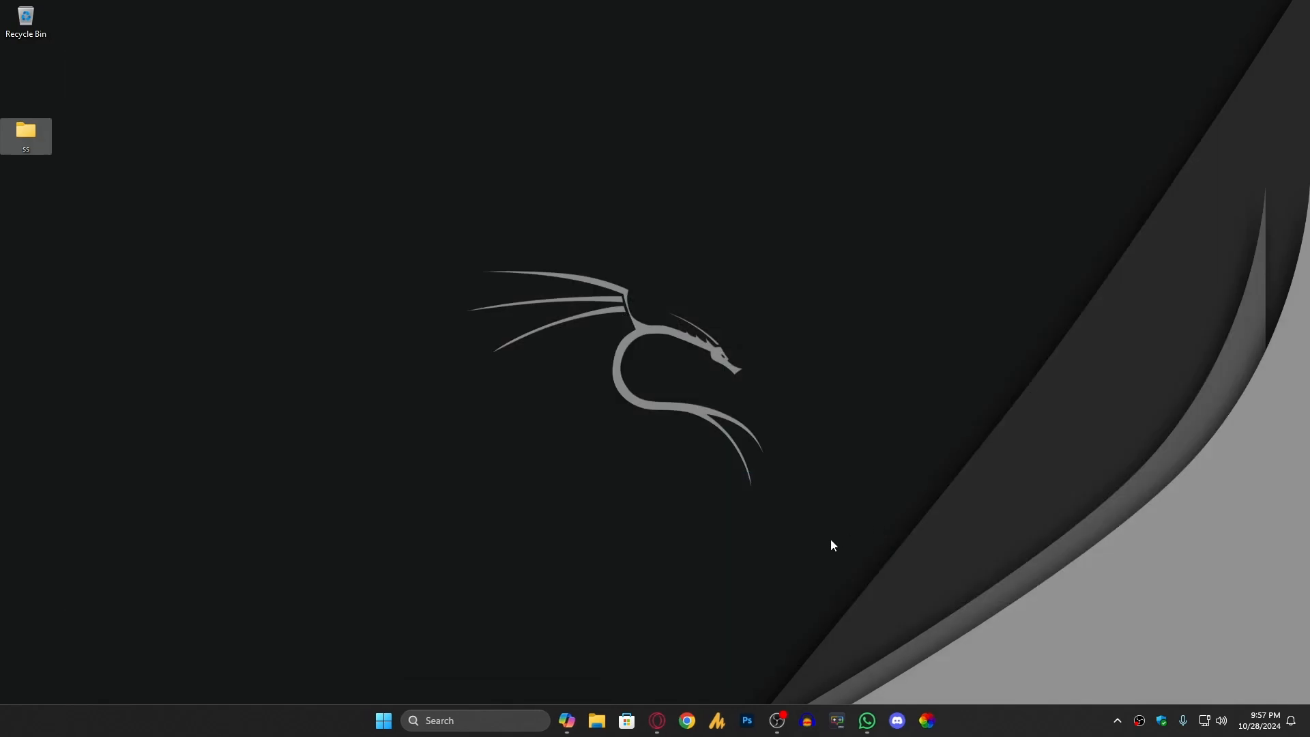
mouse_move(384, 721)
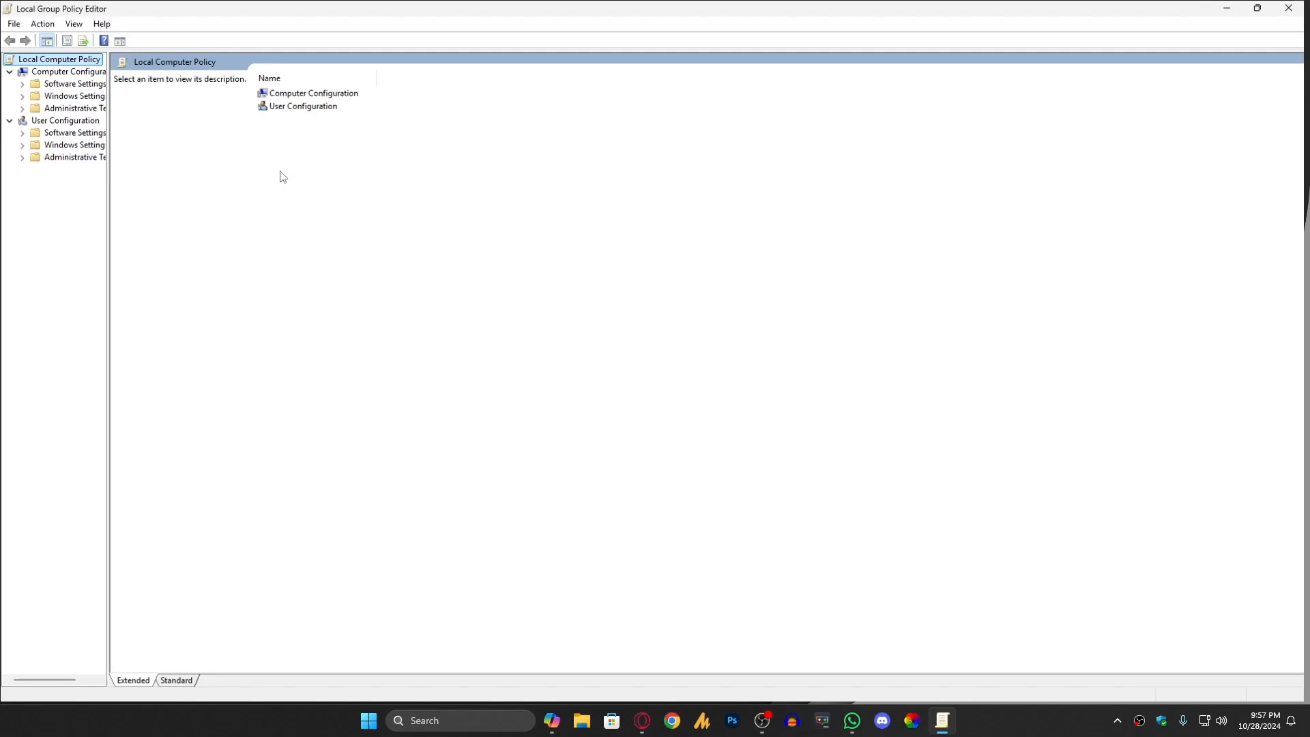
Widen the policy tree and open Device Guard's Turn On Virtualization Based Security policy
drag(109, 334, 324, 334)
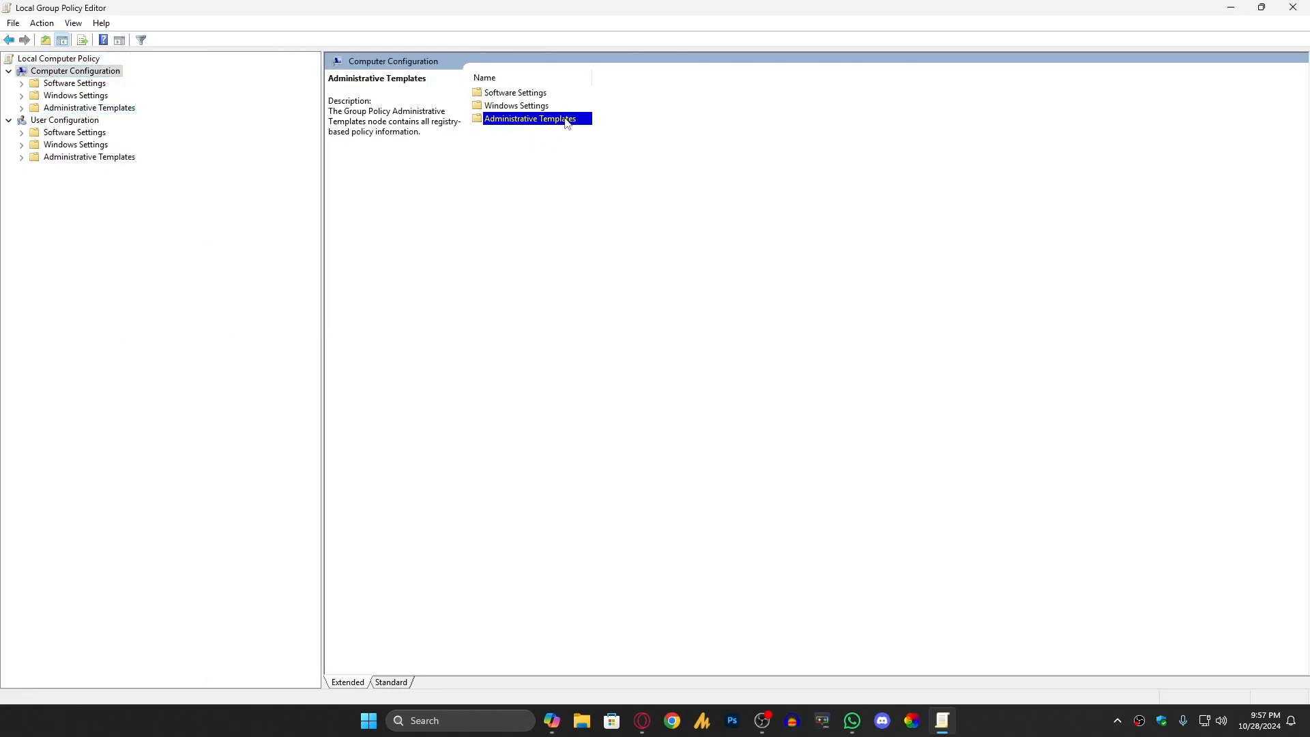
double_click(529, 118)
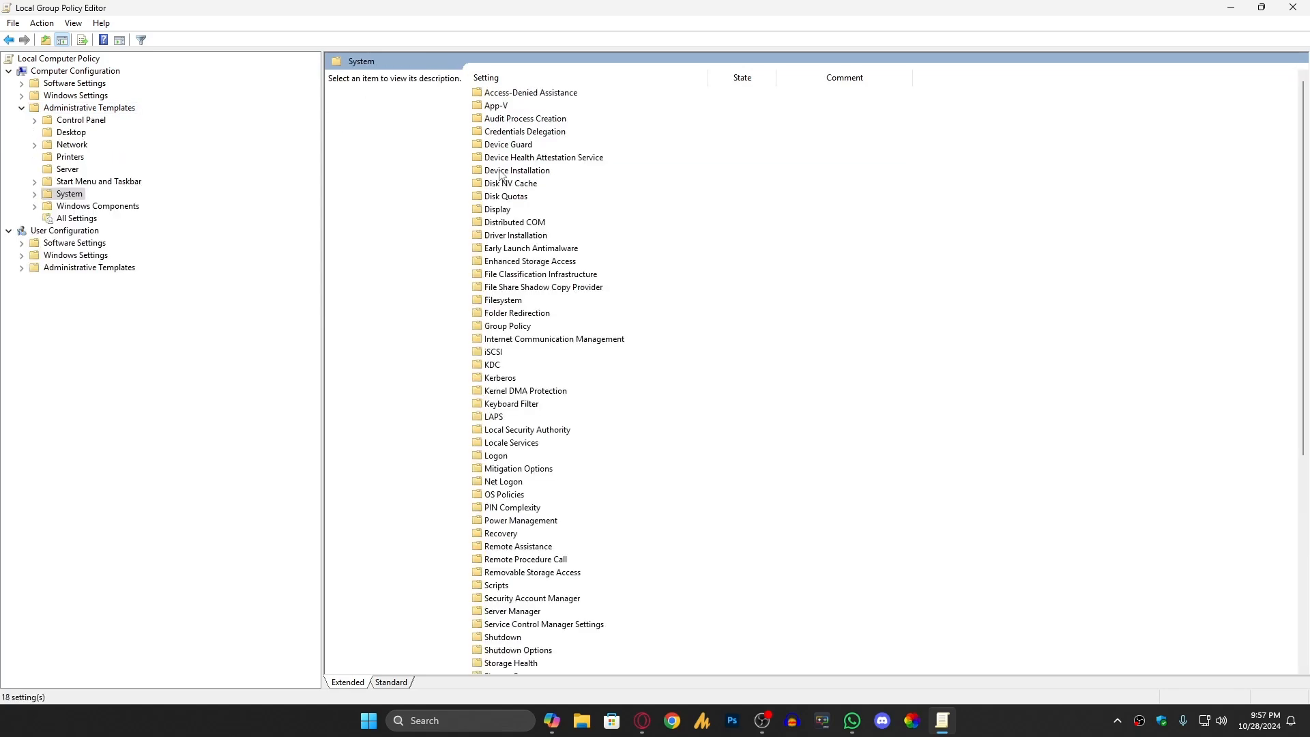
click(507, 145)
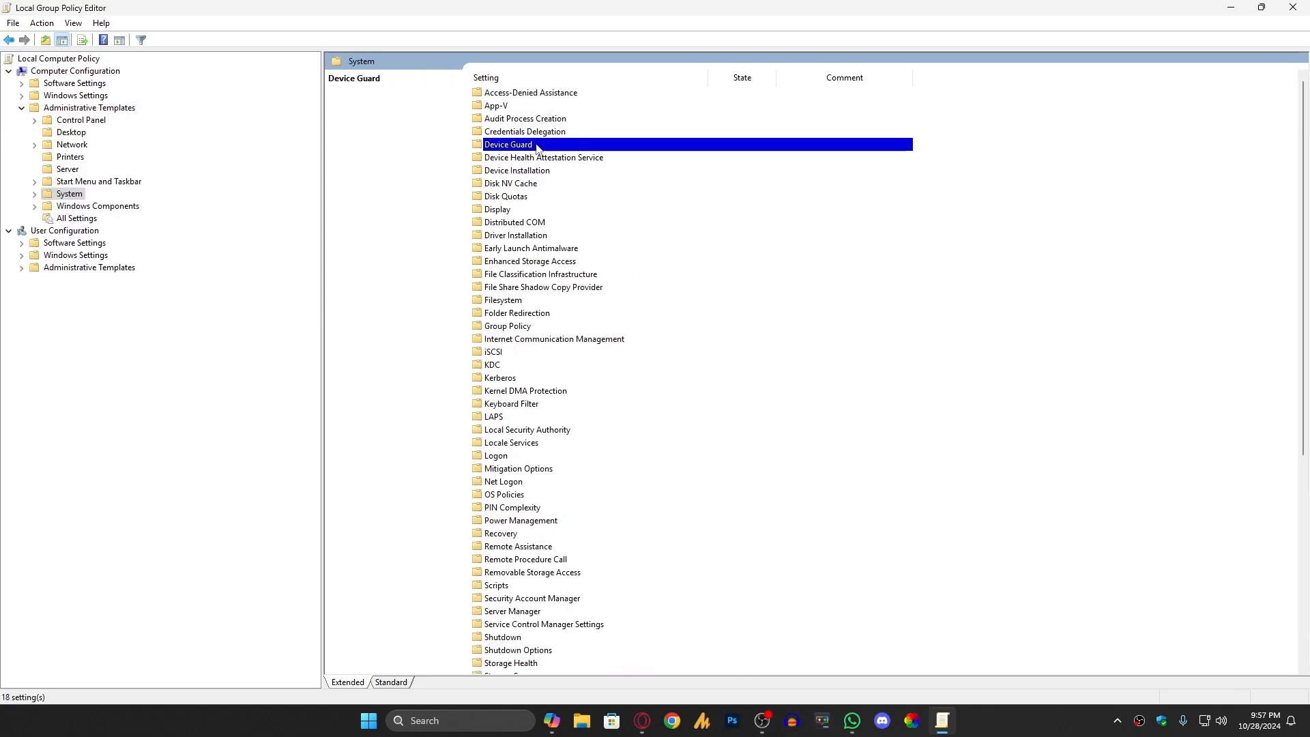
double_click(507, 144)
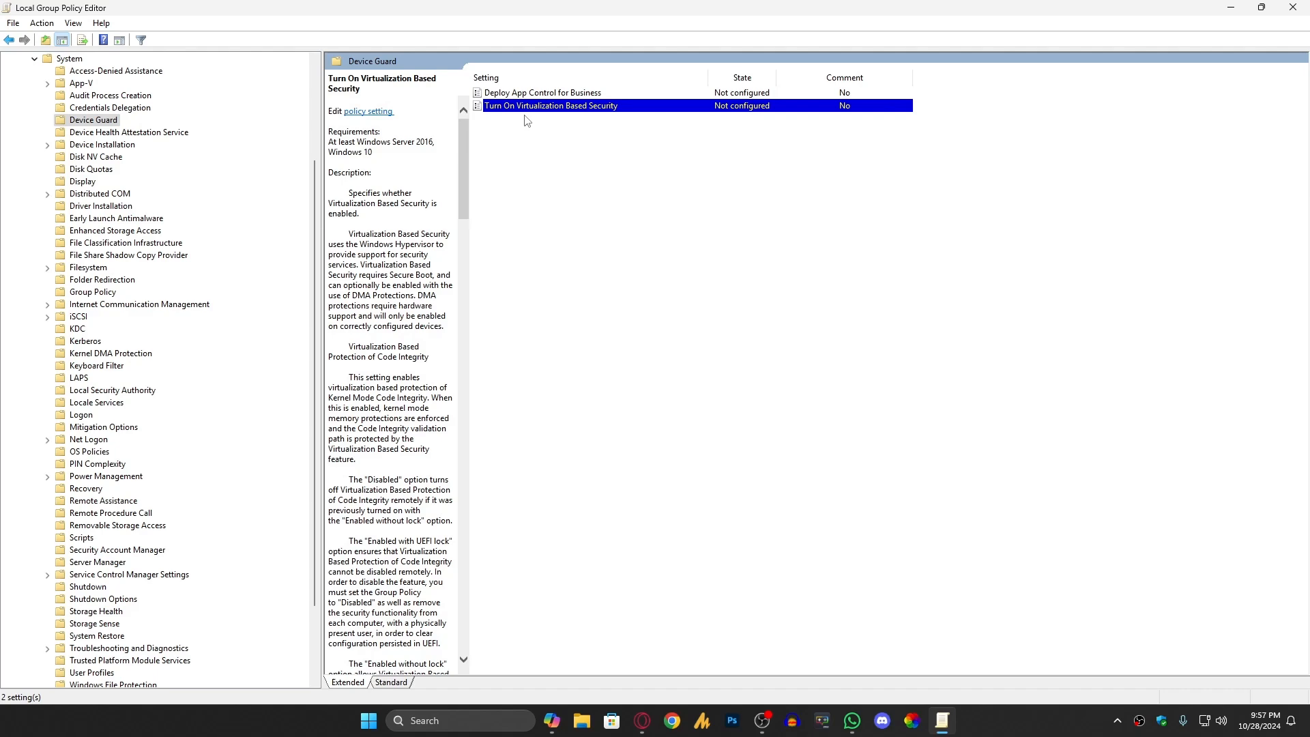
mouse_move(562, 117)
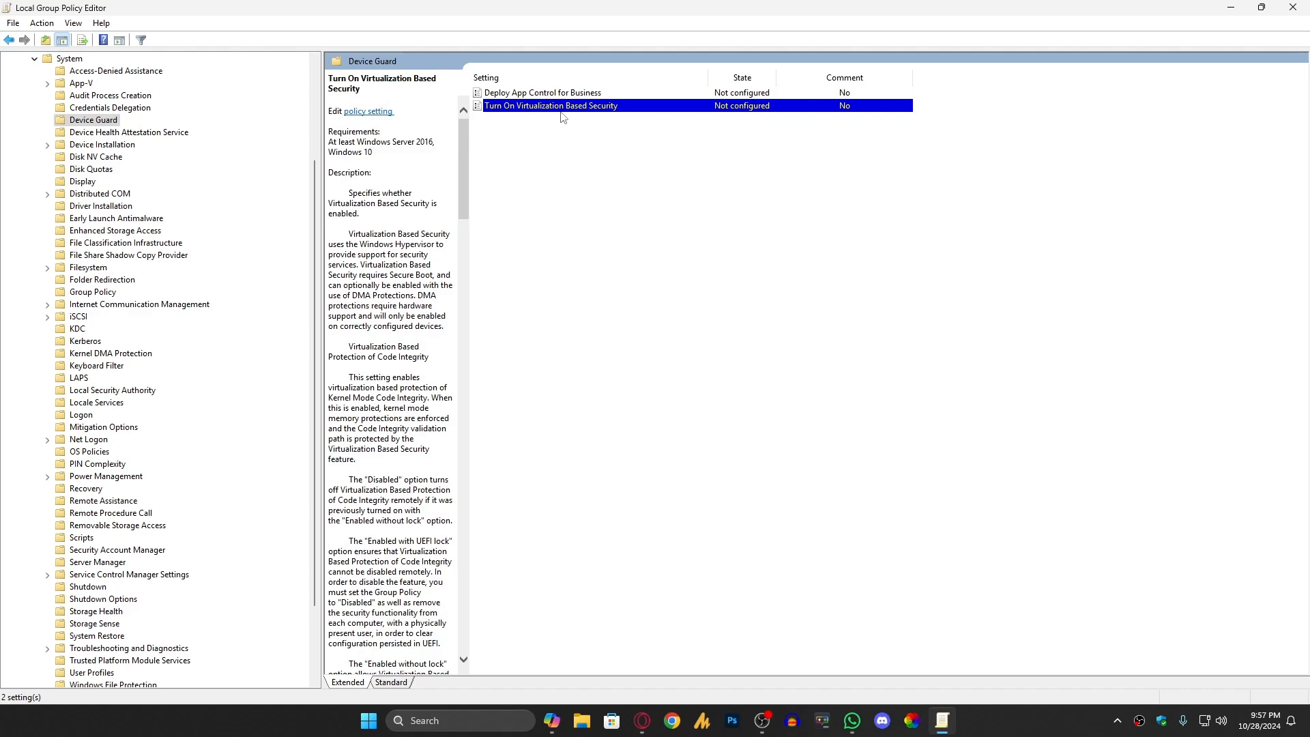
double_click(551, 105)
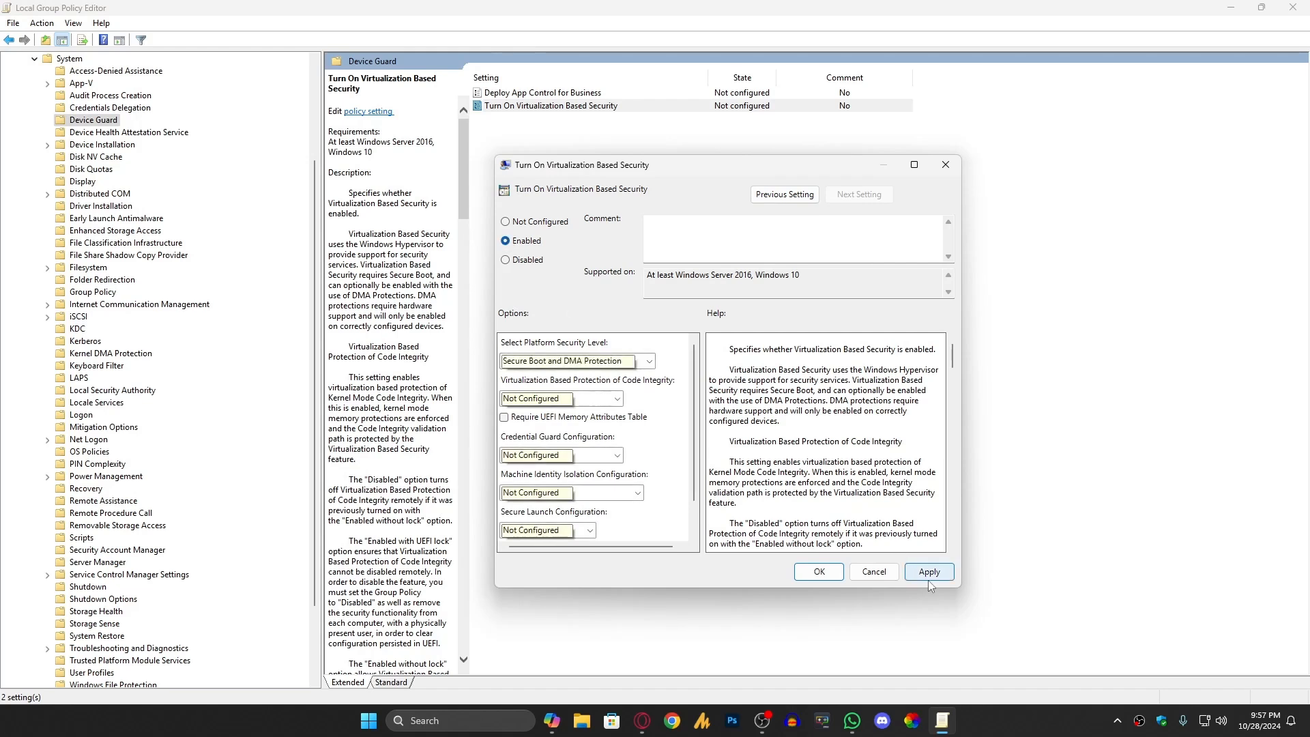
Switch the policy between Not Configured and Enabled, then confirm with OK
click(927, 572)
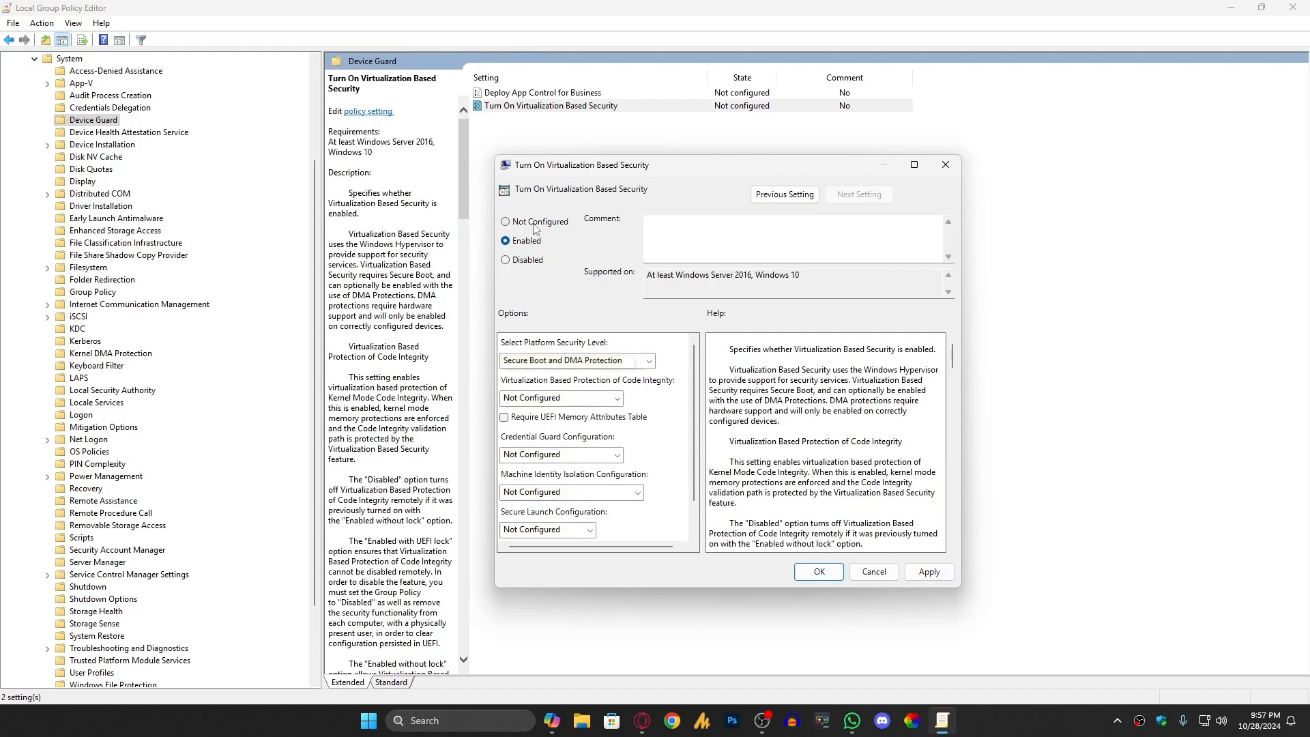
click(506, 221)
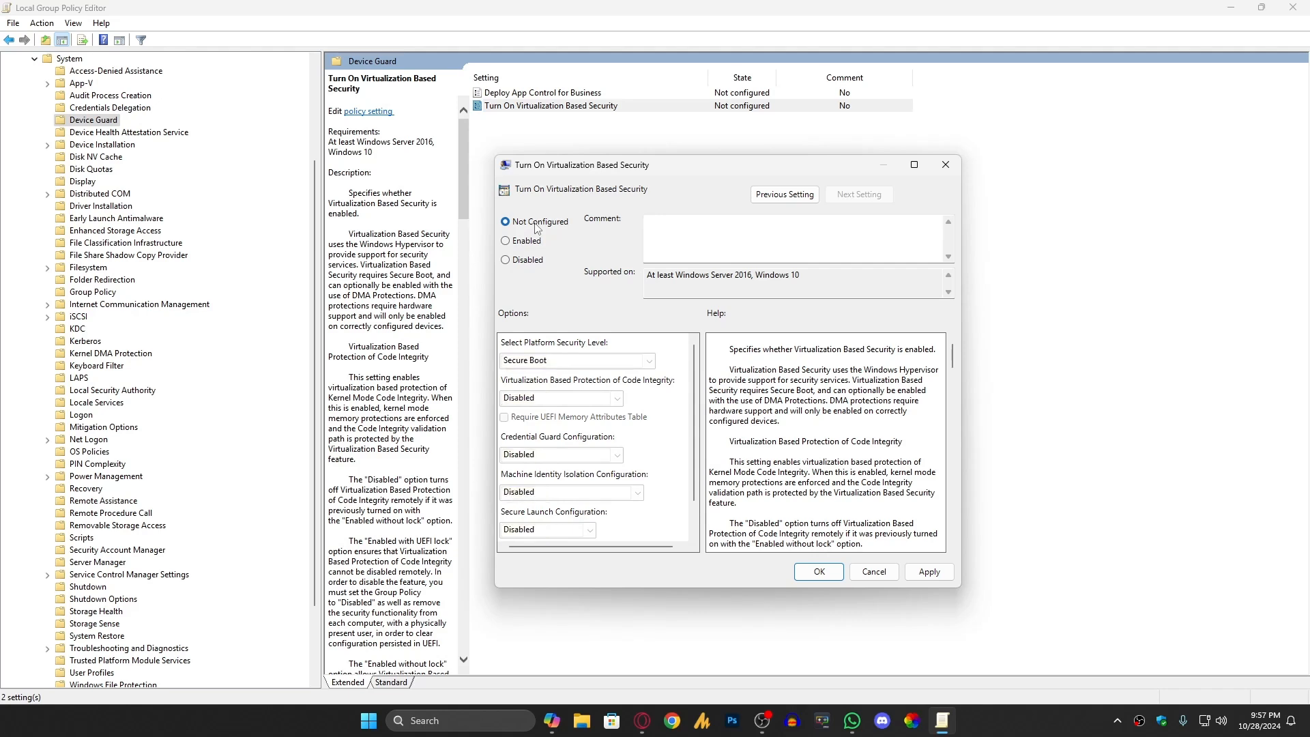
click(505, 241)
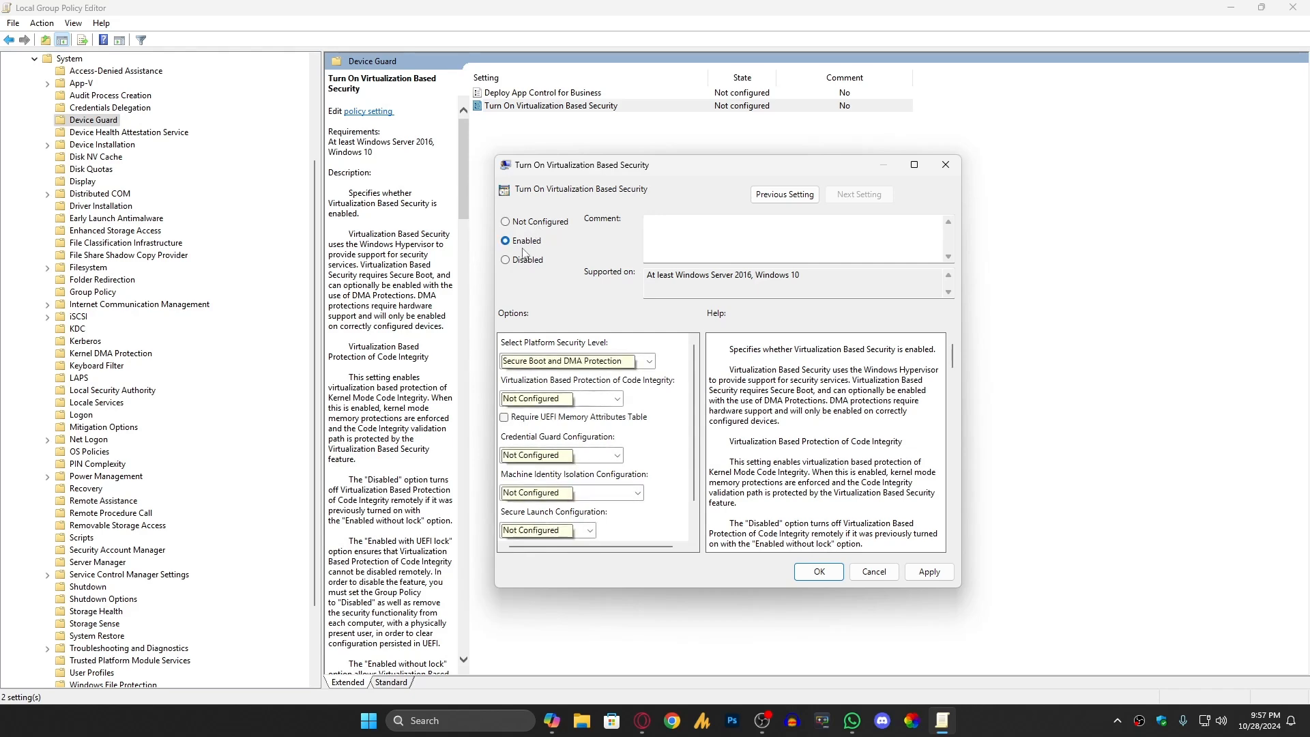
click(872, 572)
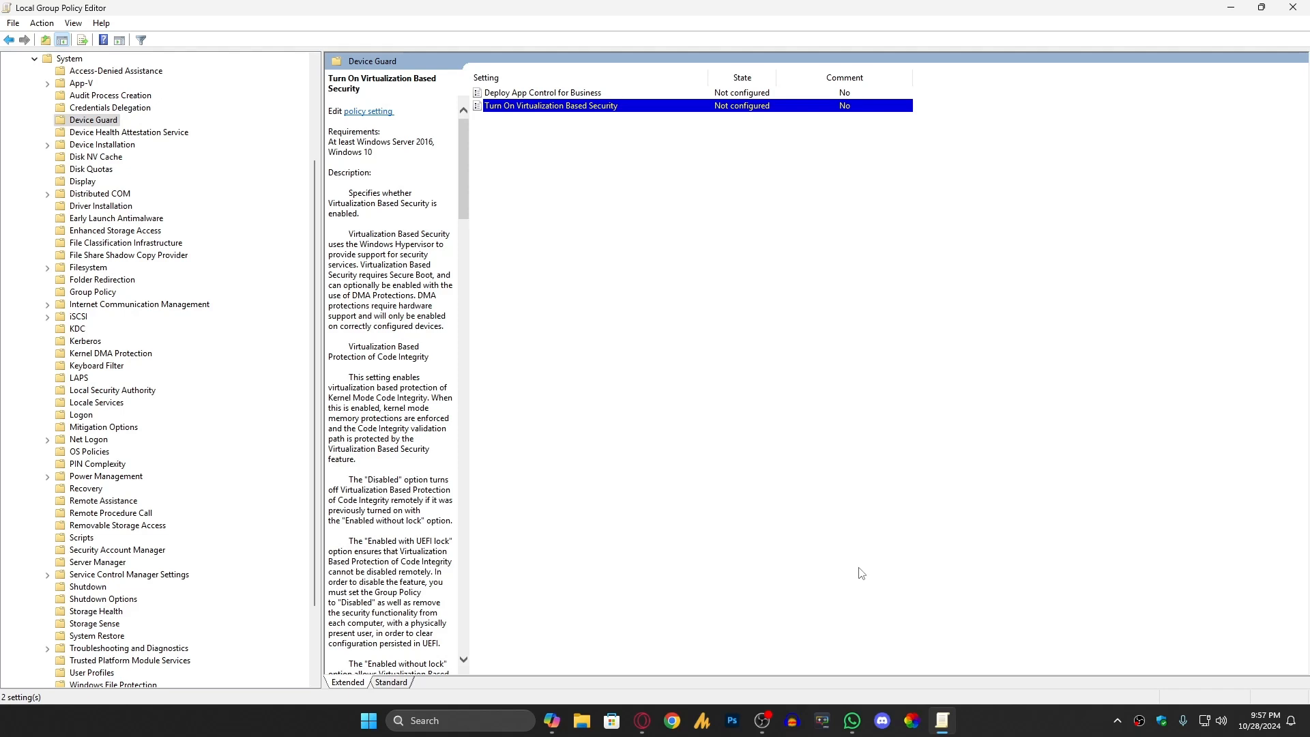
mouse_move(887, 566)
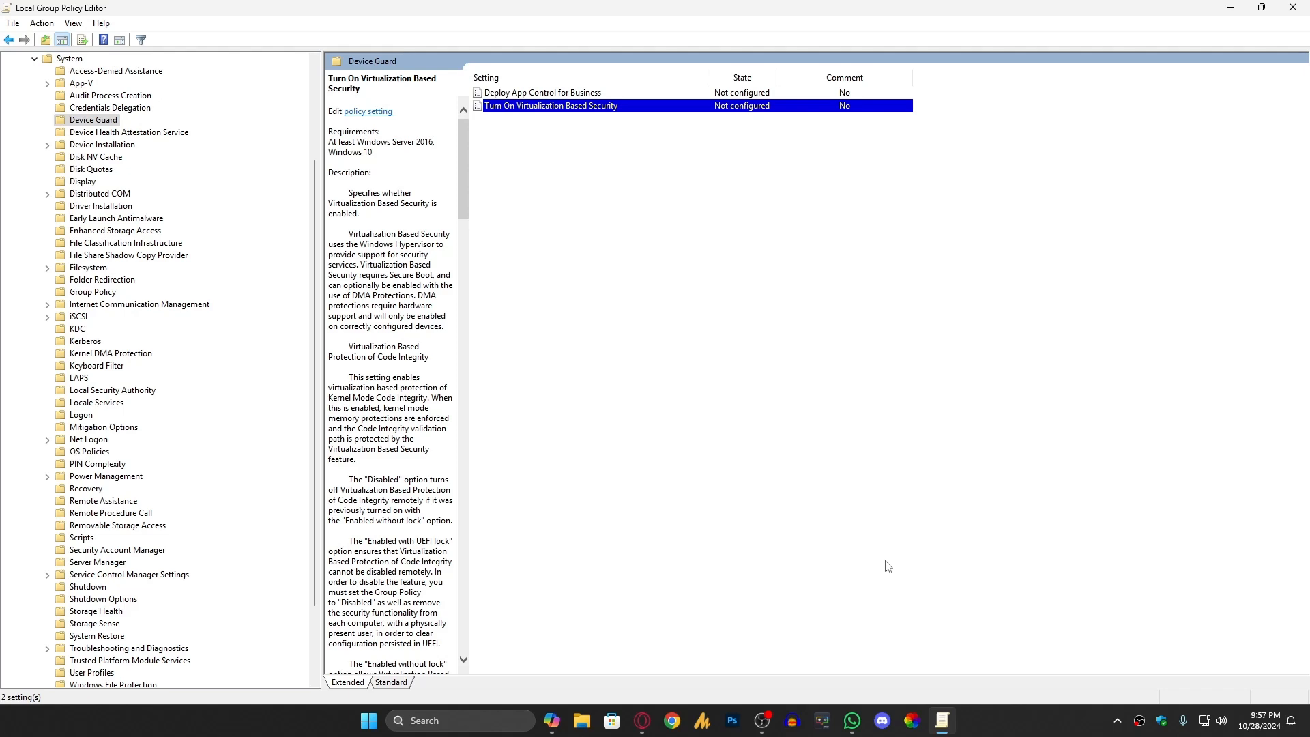
mouse_move(534, 126)
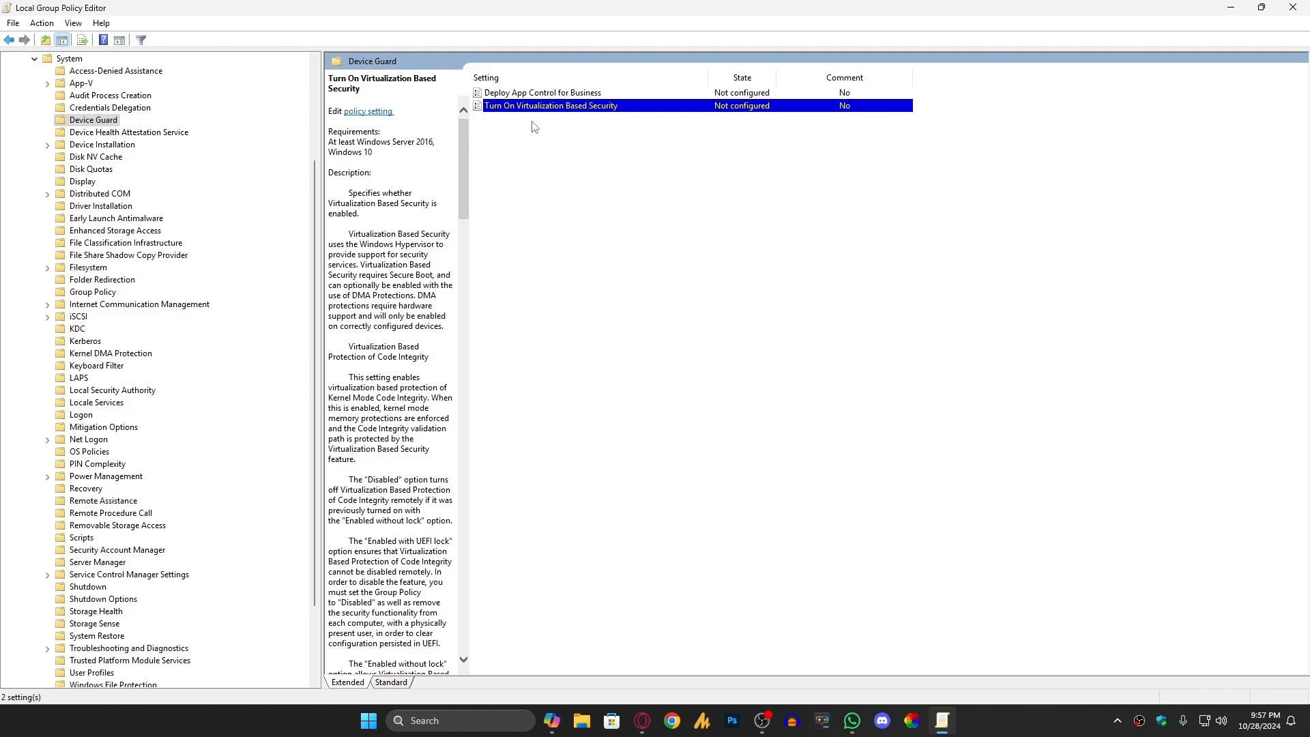
mouse_move(1298, 7)
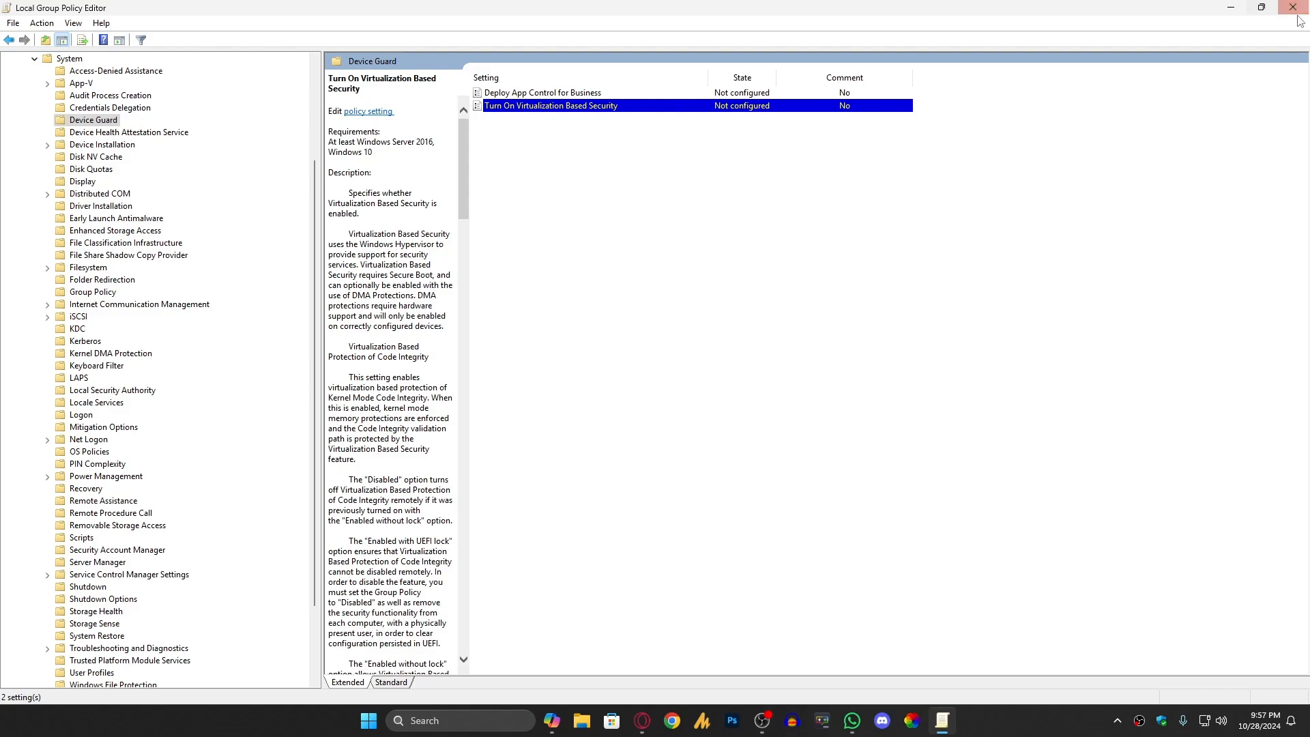
Close the Local Group Policy Editor window
click(1300, 7)
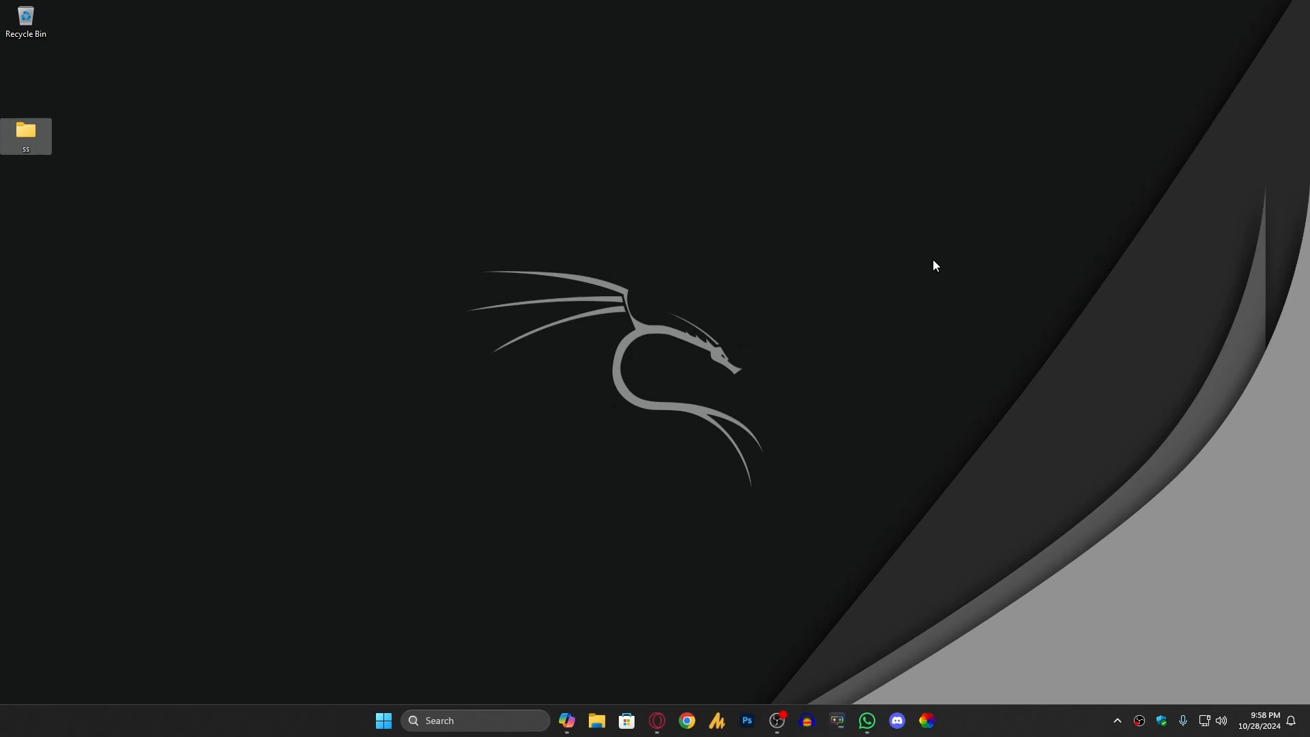
mouse_move(908, 409)
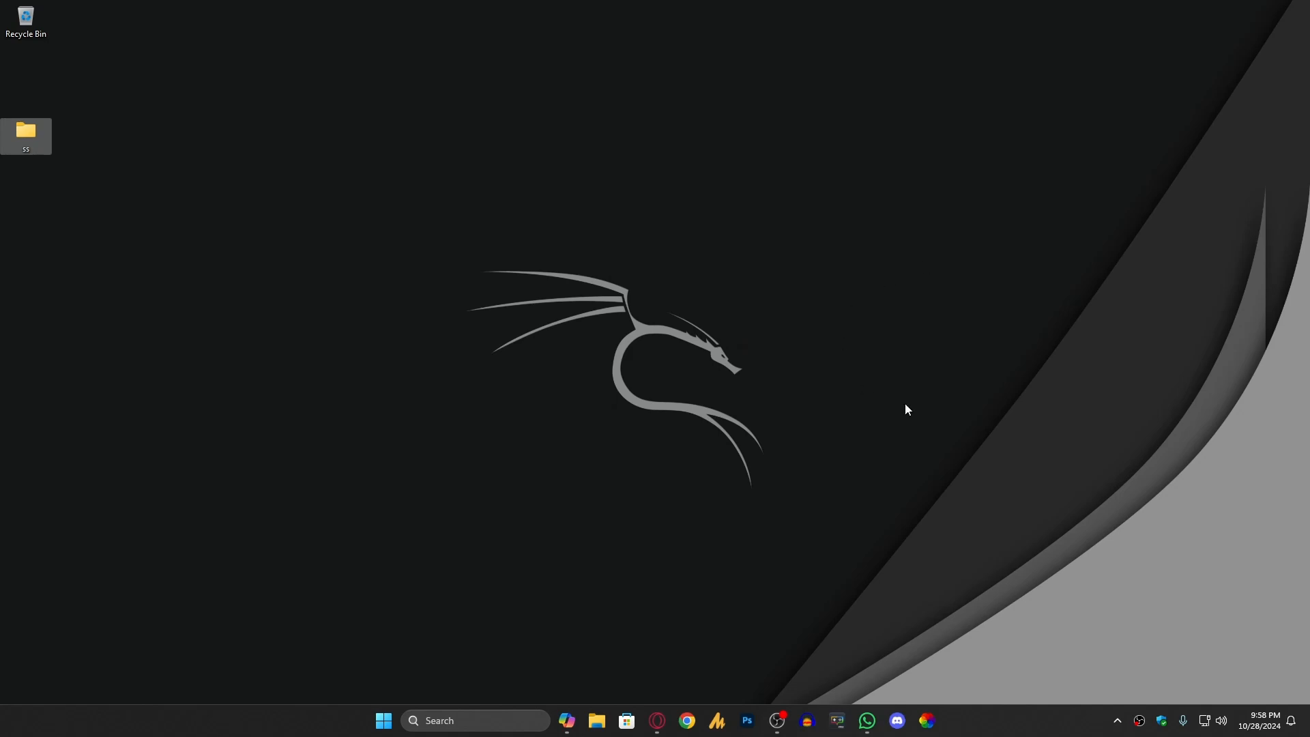
mouse_move(892, 396)
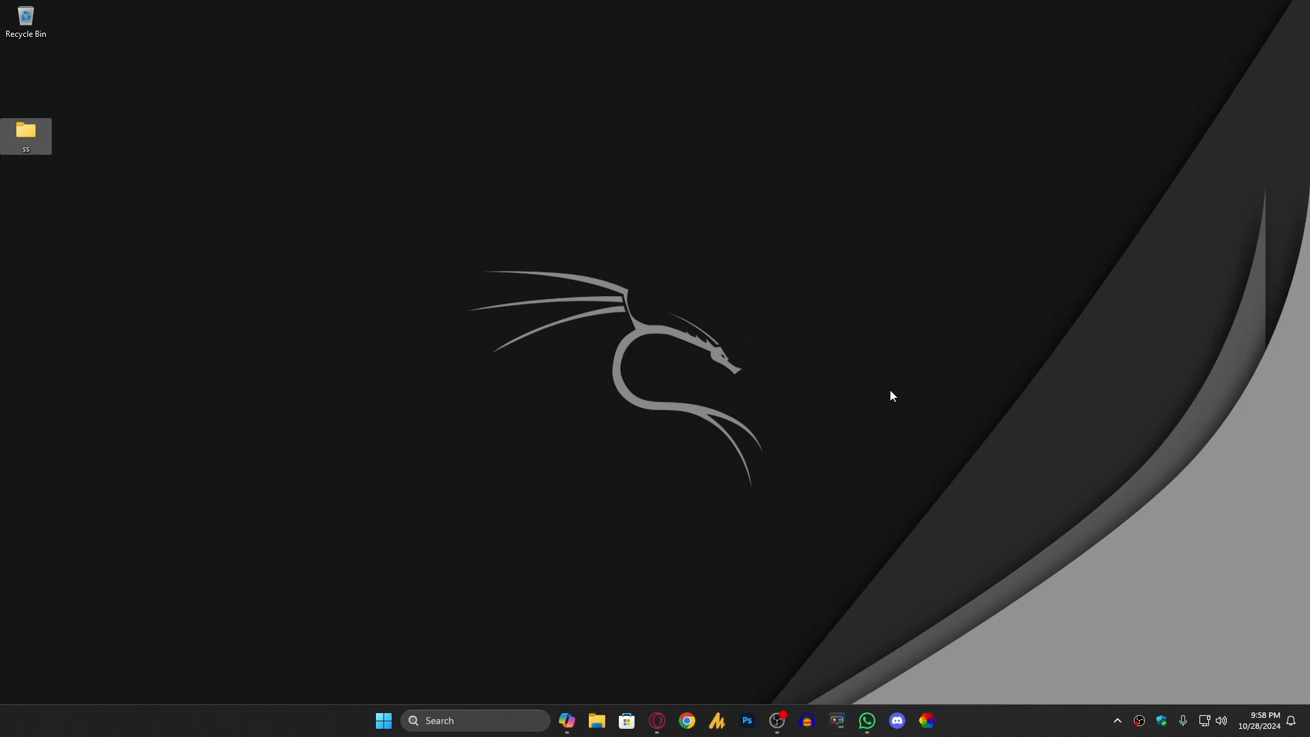
mouse_move(1081, 707)
text(gp)
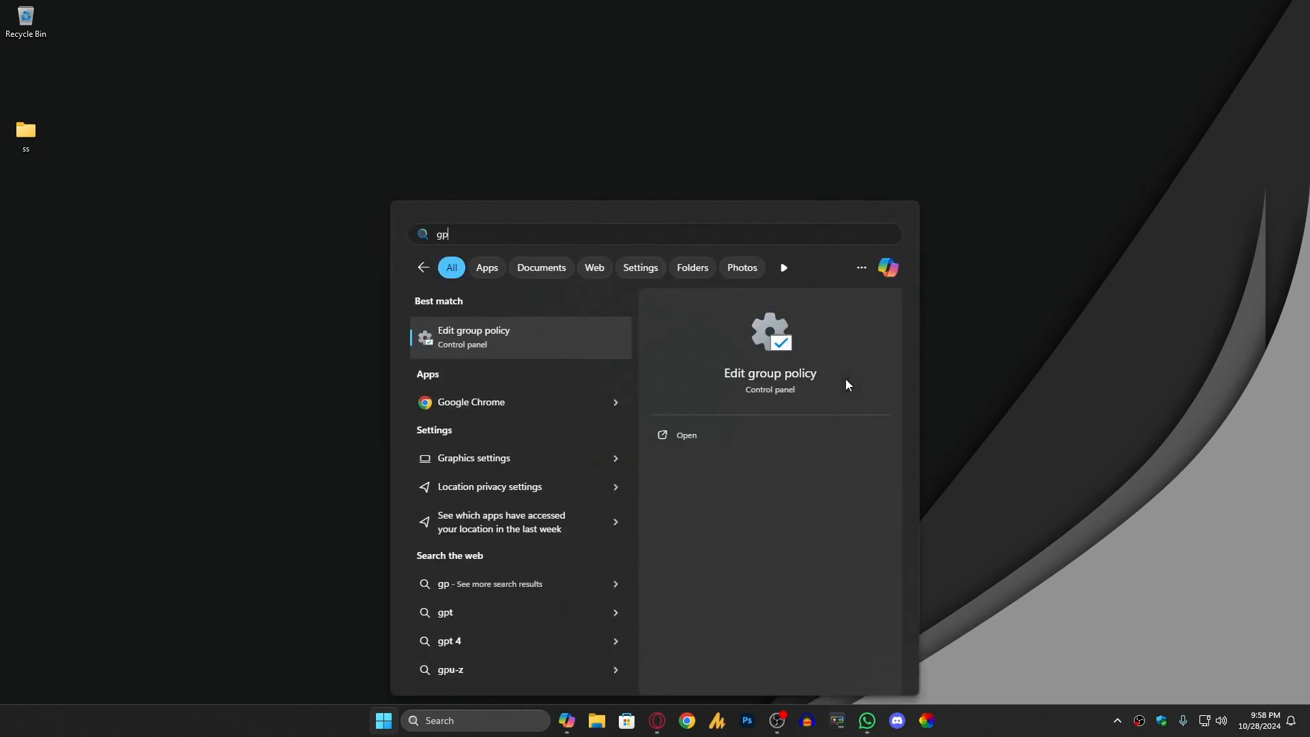
Reopen Edit group policy from search, maximize it, and widen the folder tree at Device Guard
click(685, 434)
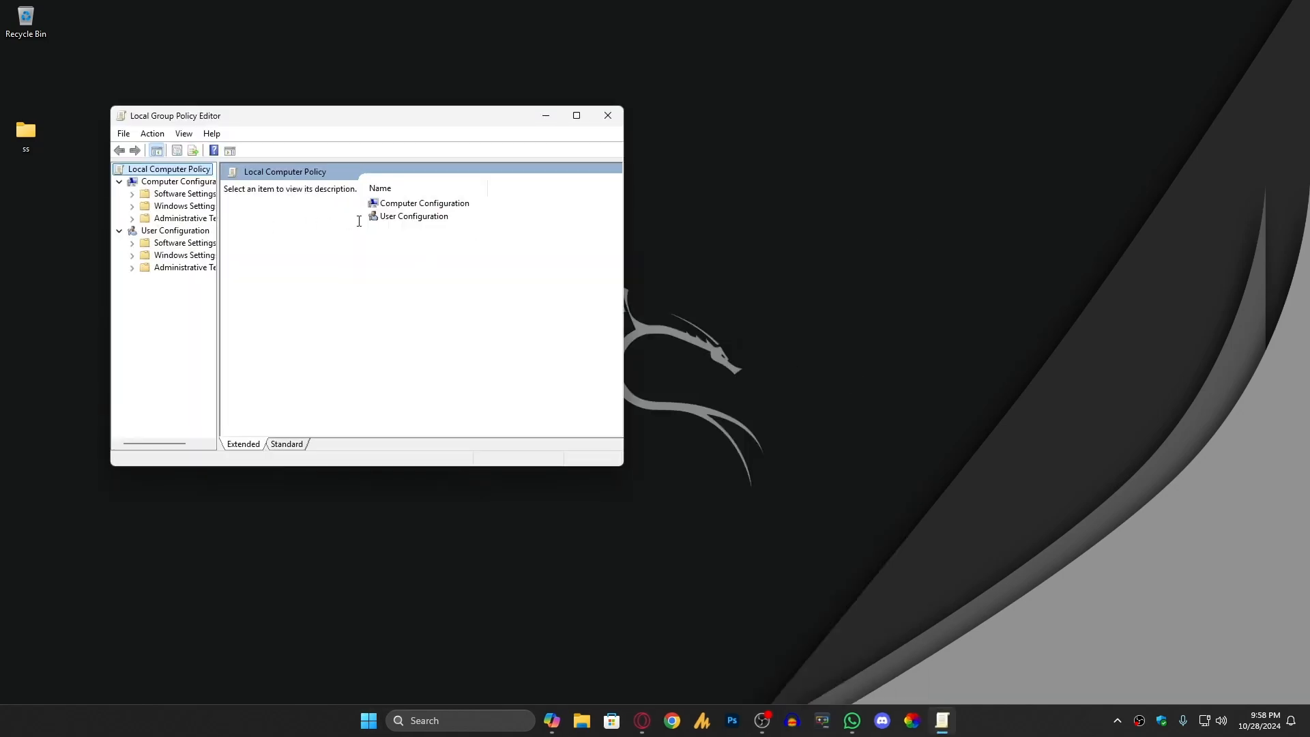
click(189, 218)
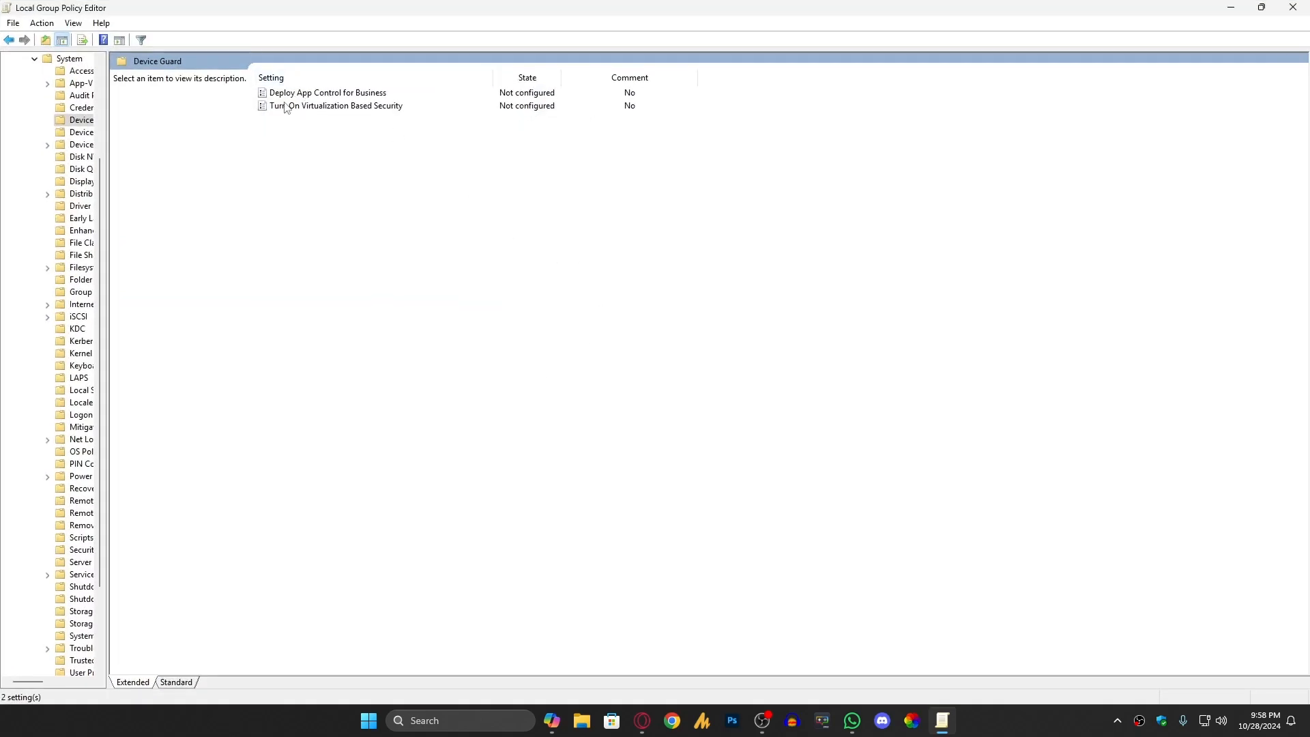
mouse_move(82, 119)
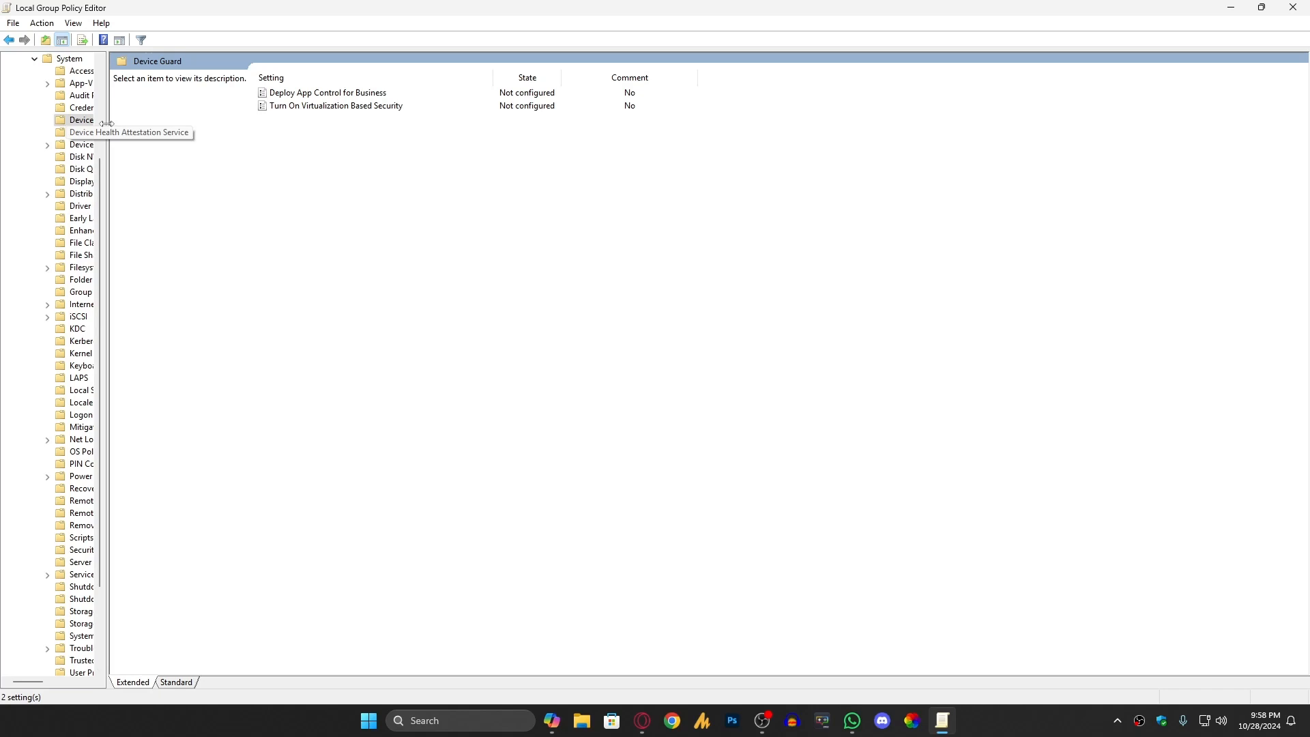
drag(108, 119, 264, 118)
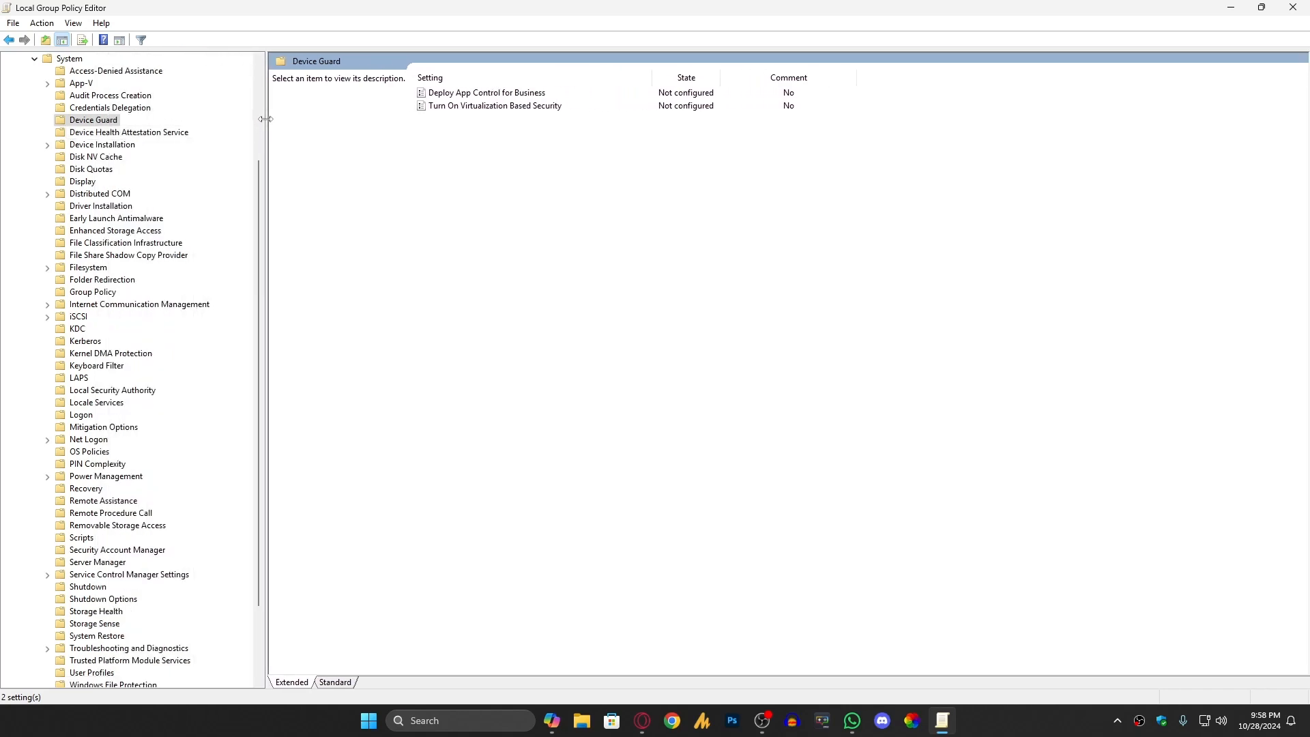
mouse_move(293, 157)
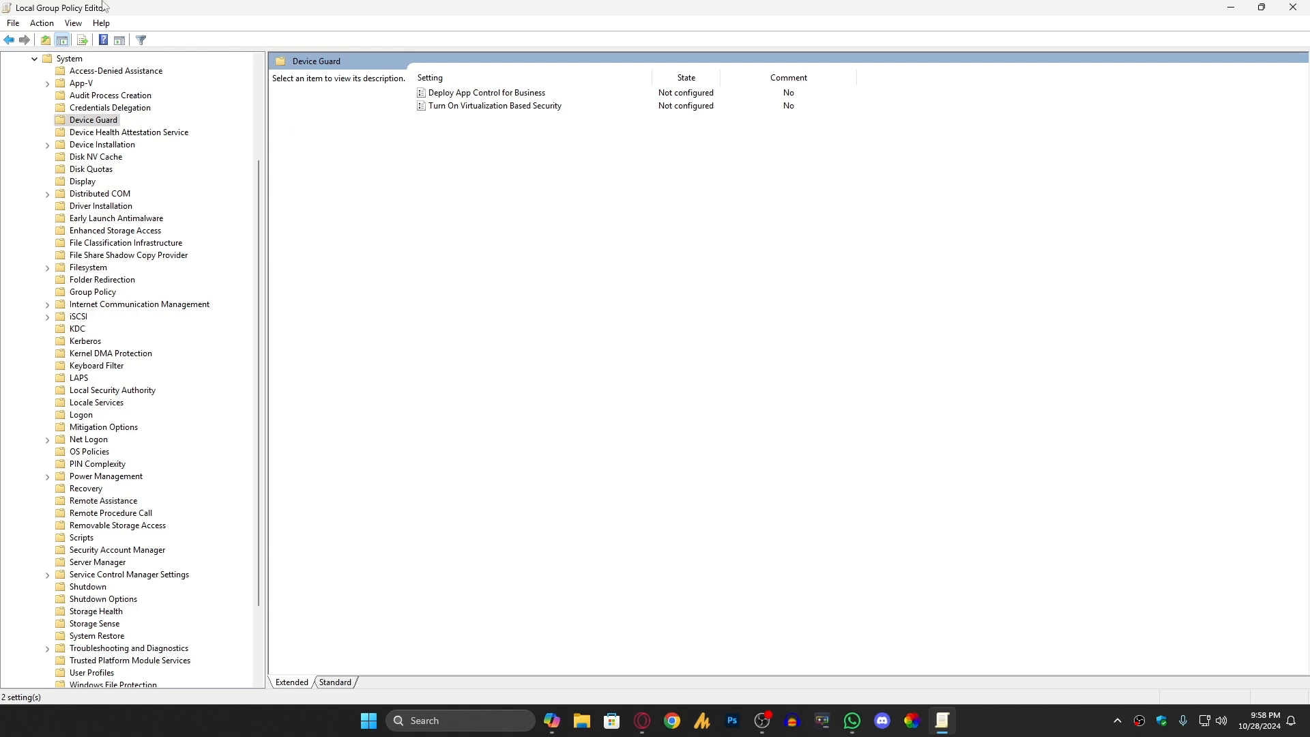
mouse_move(1296, 7)
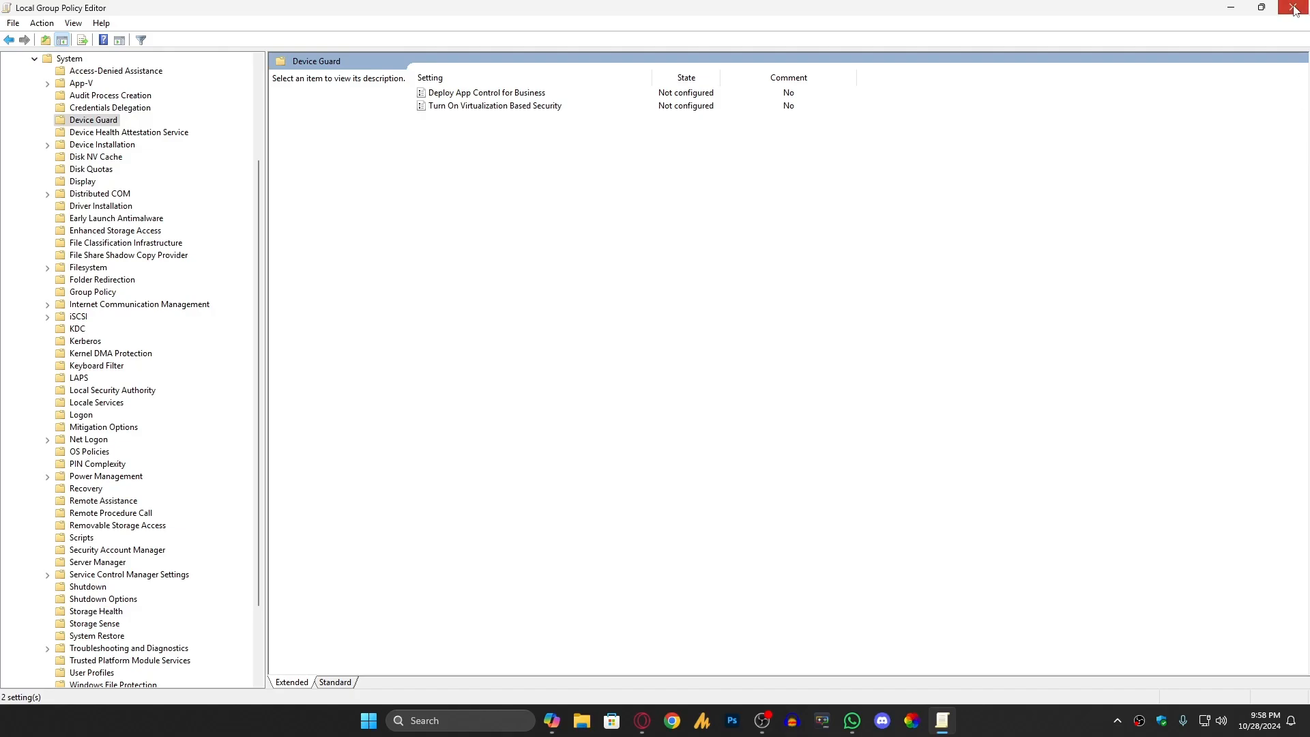
Close Group Policy Editor and view Task Manager's CPU page showing Virtualization Enabled
click(1294, 7)
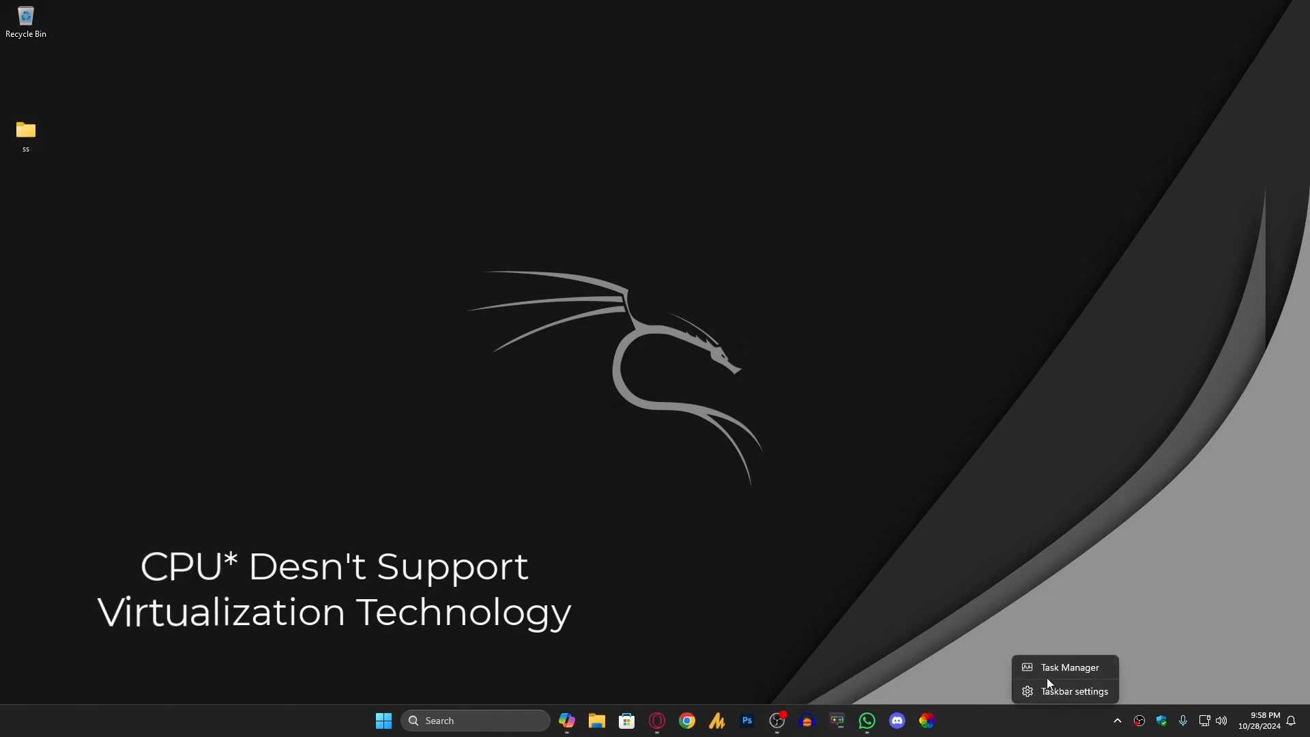
click(1069, 666)
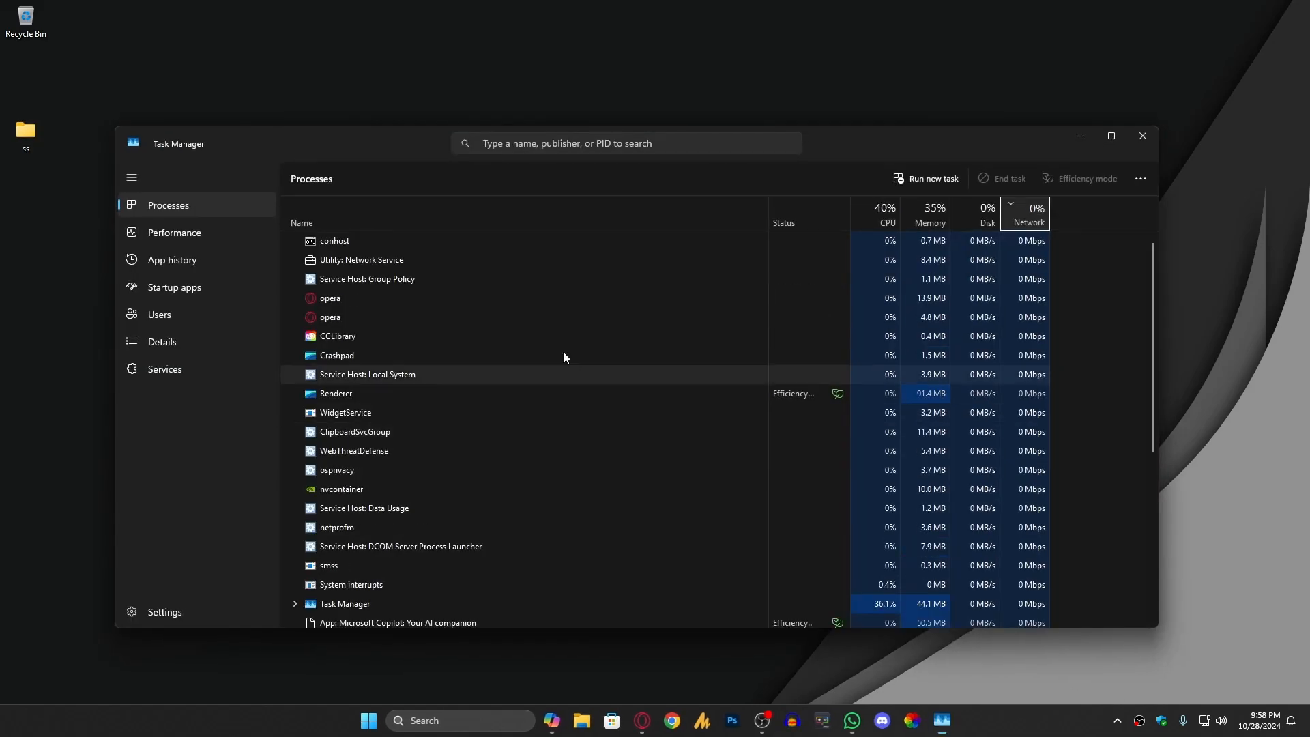
click(176, 232)
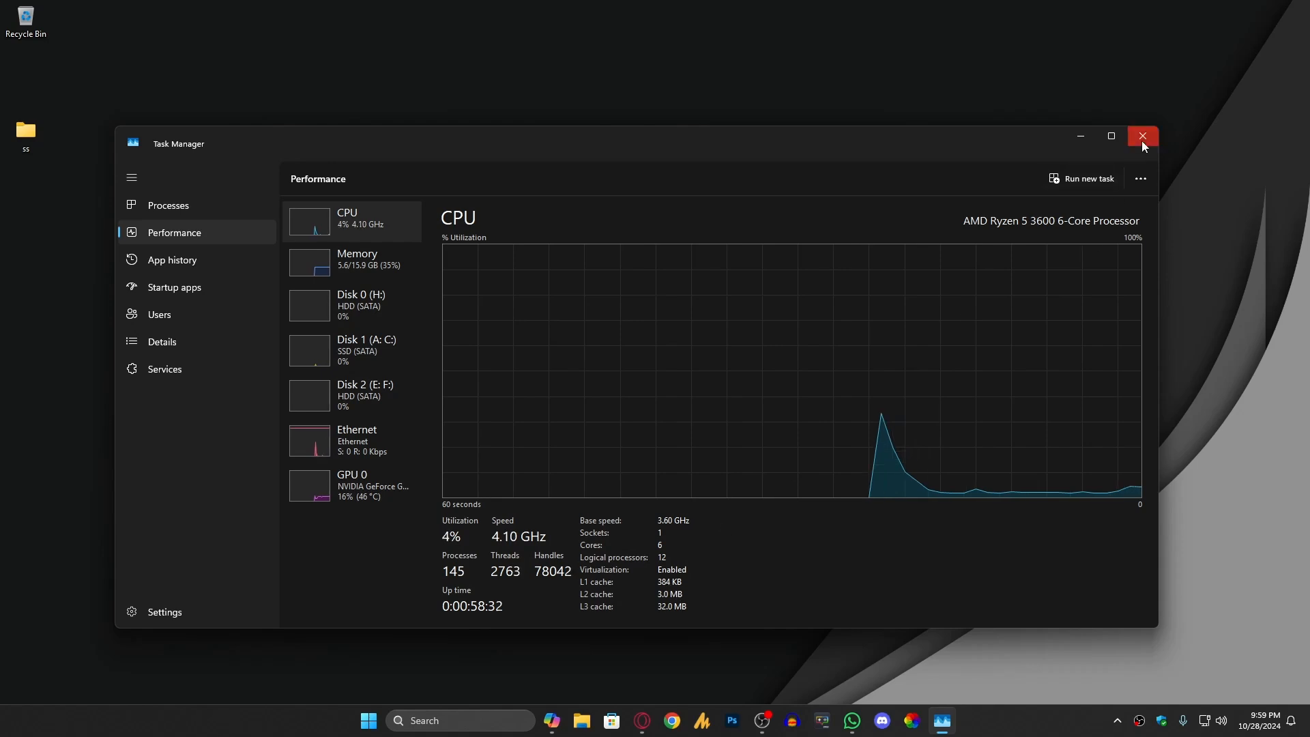
Close Task Manager, highlight AMD Ryzen 5 3600 on the About page, then close Settings
click(1143, 136)
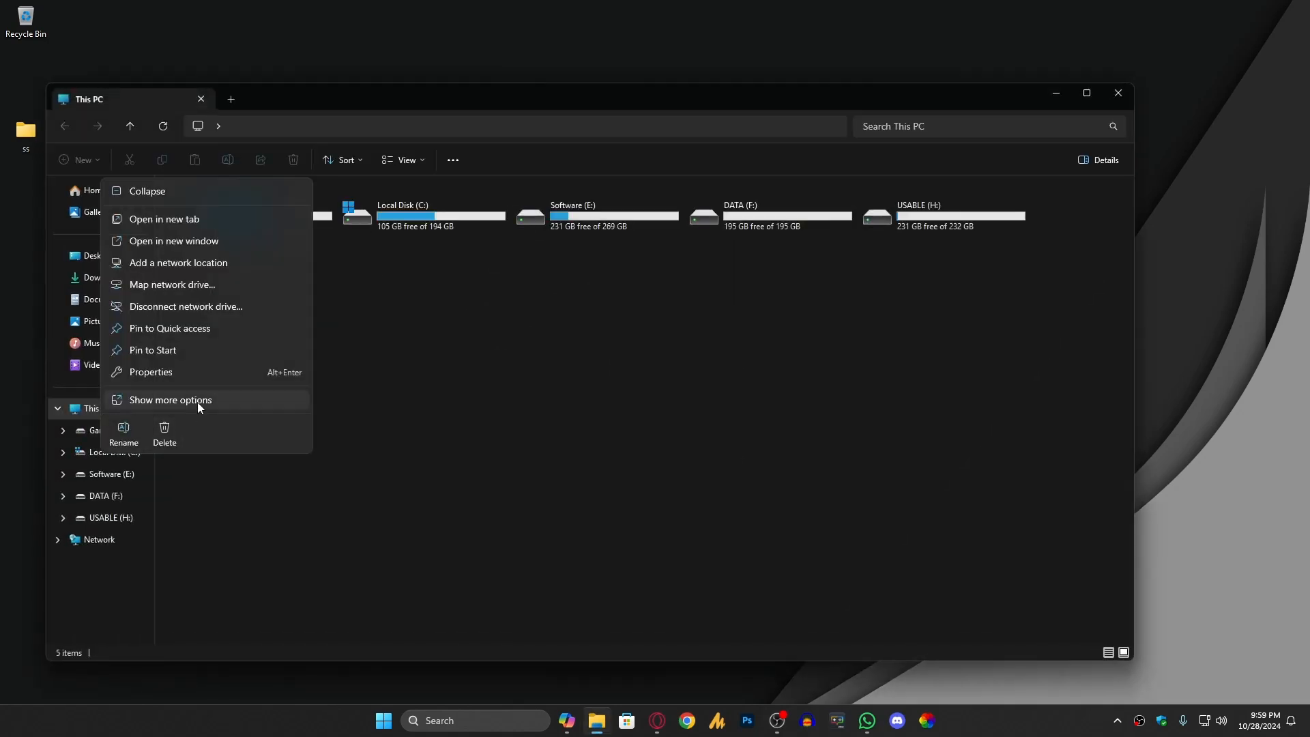
click(150, 372)
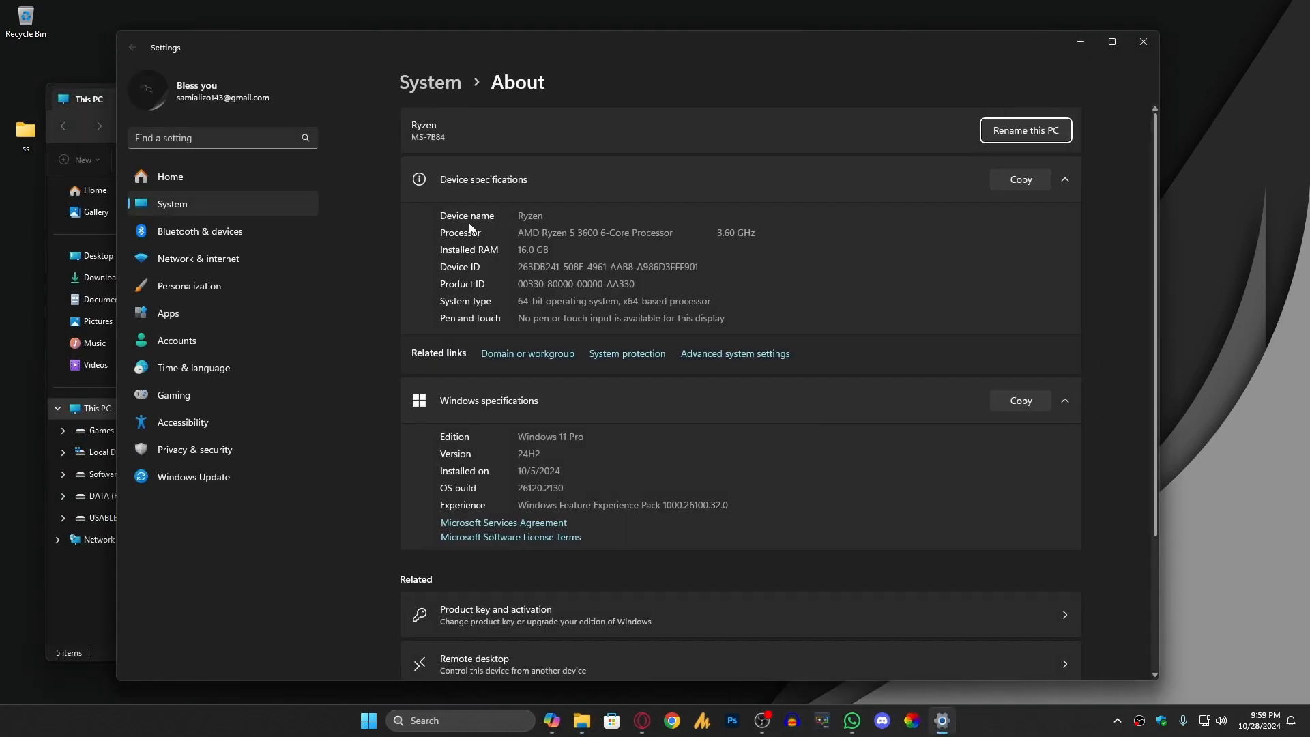
double_click(523, 234)
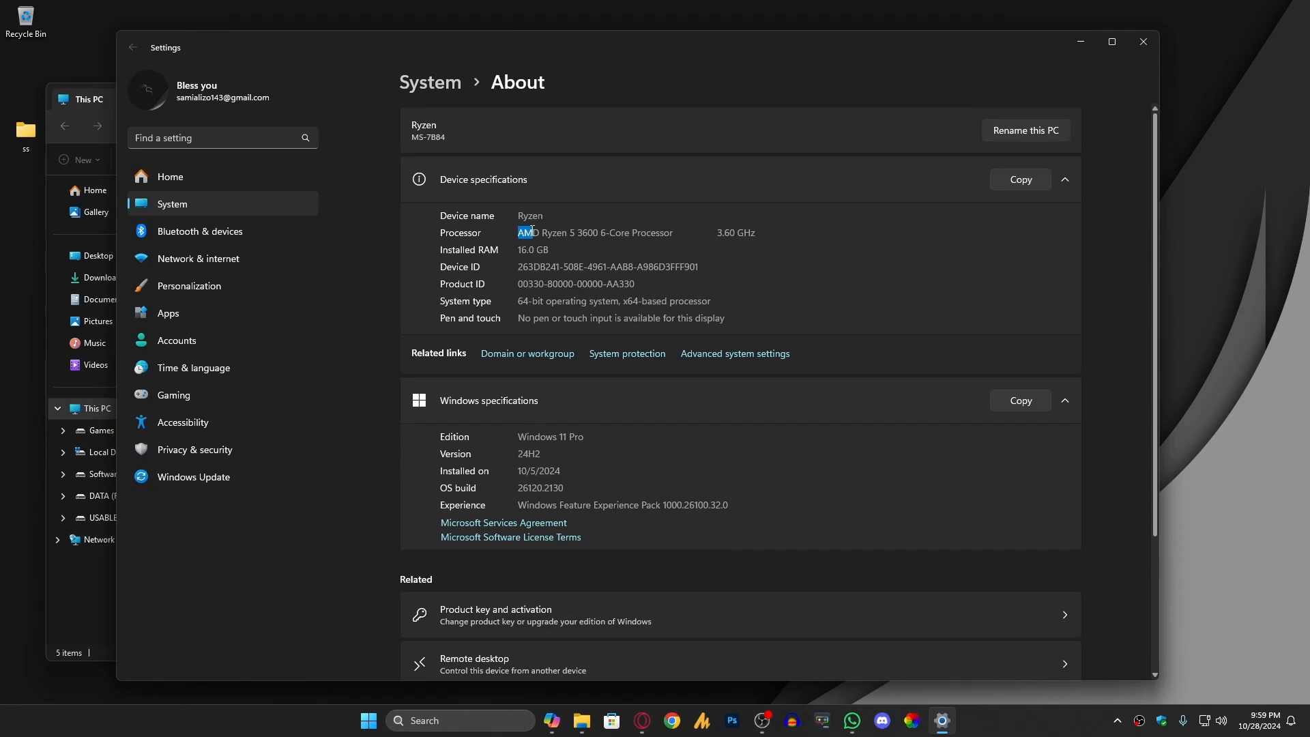
double_click(596, 232)
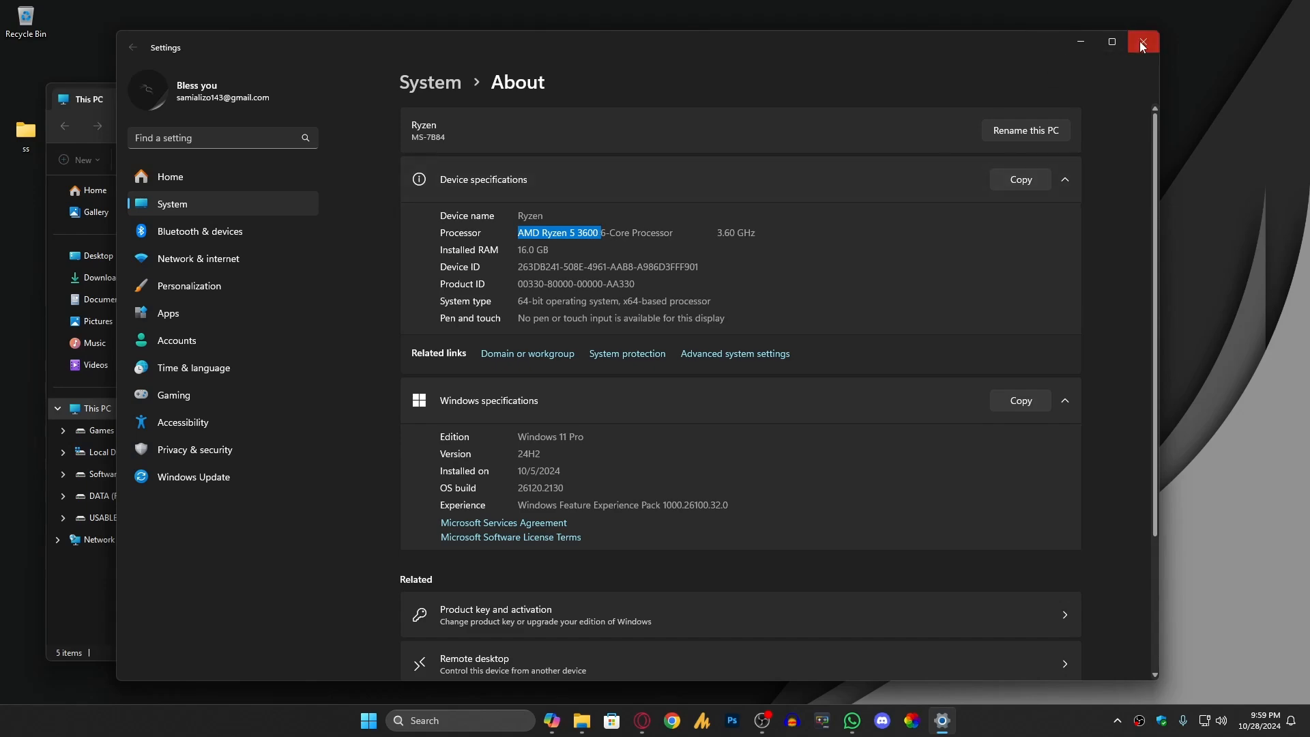
click(1142, 42)
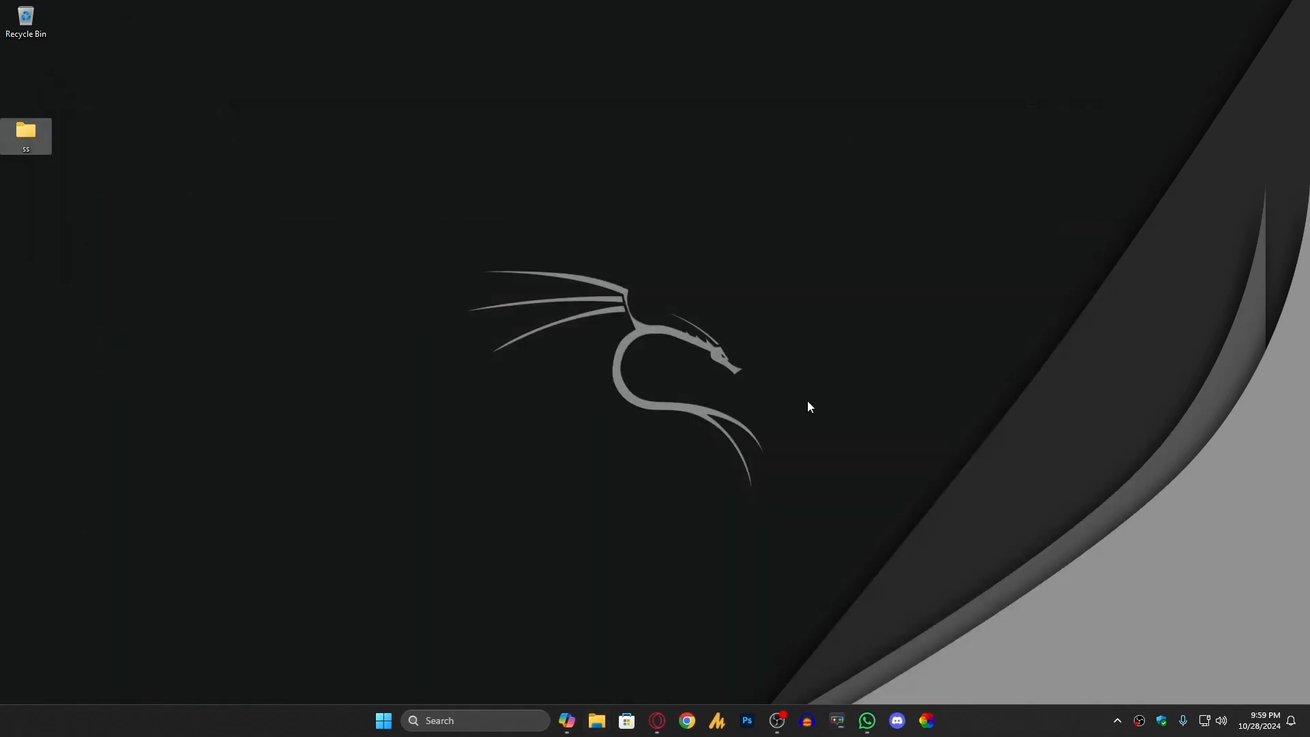
mouse_move(737, 615)
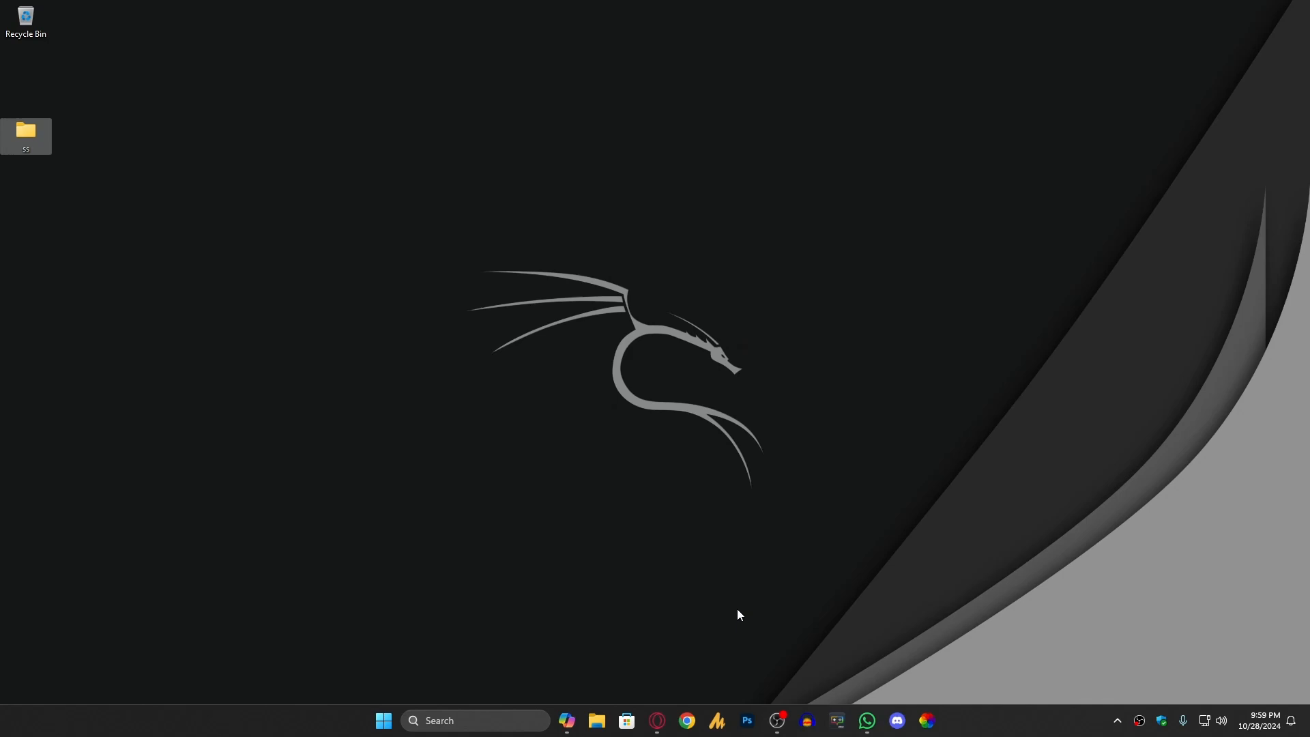
mouse_move(712, 505)
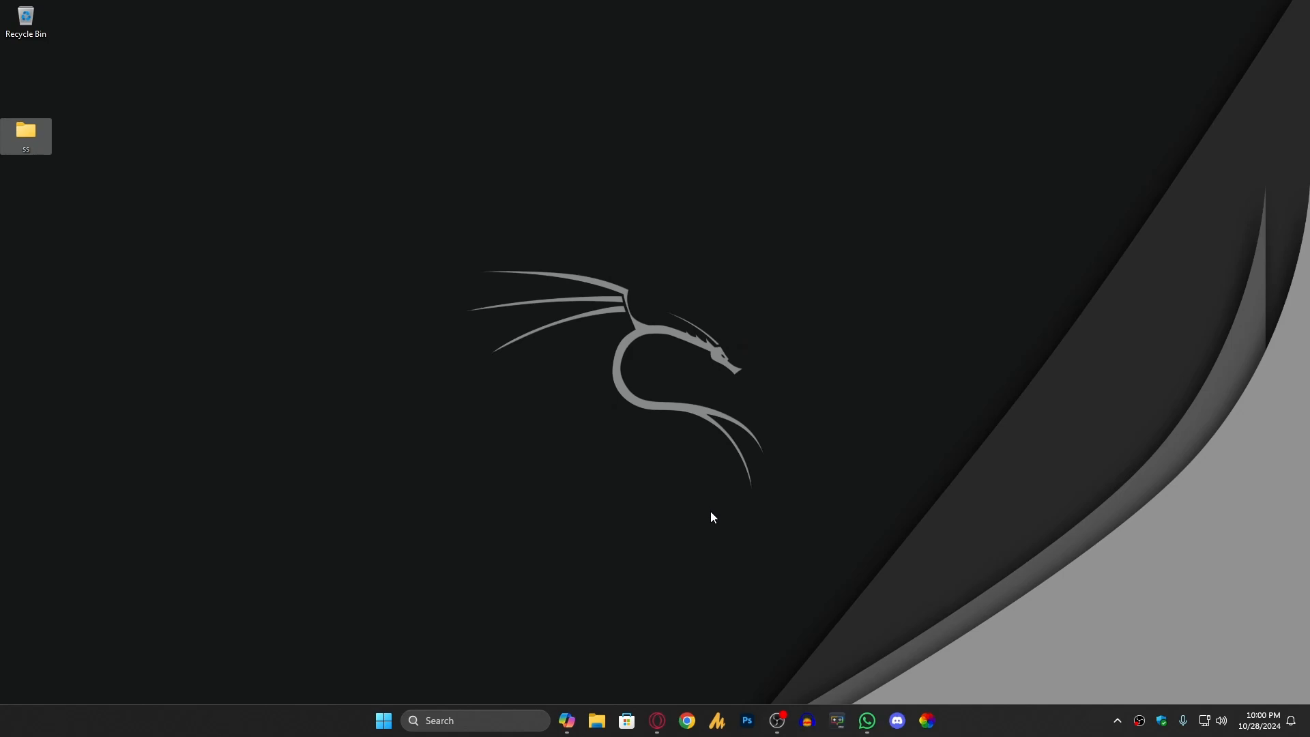
mouse_move(1030, 655)
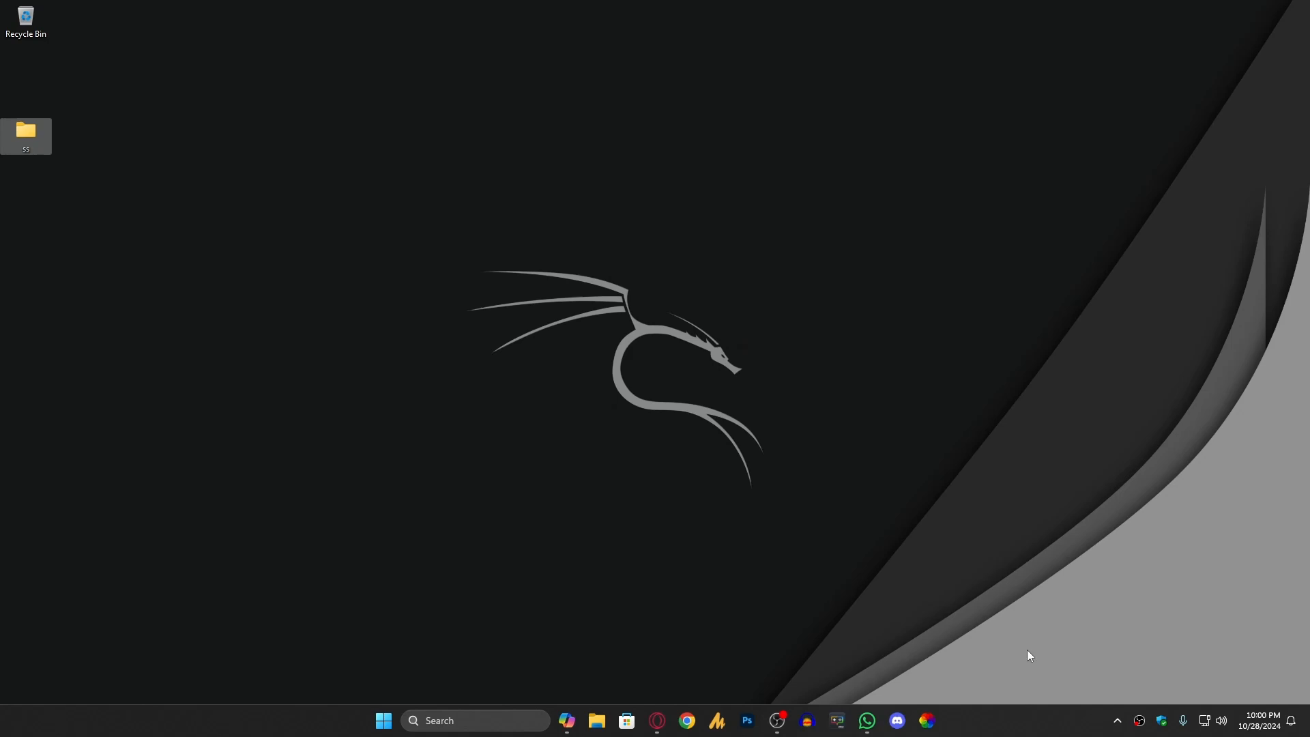
click(1117, 720)
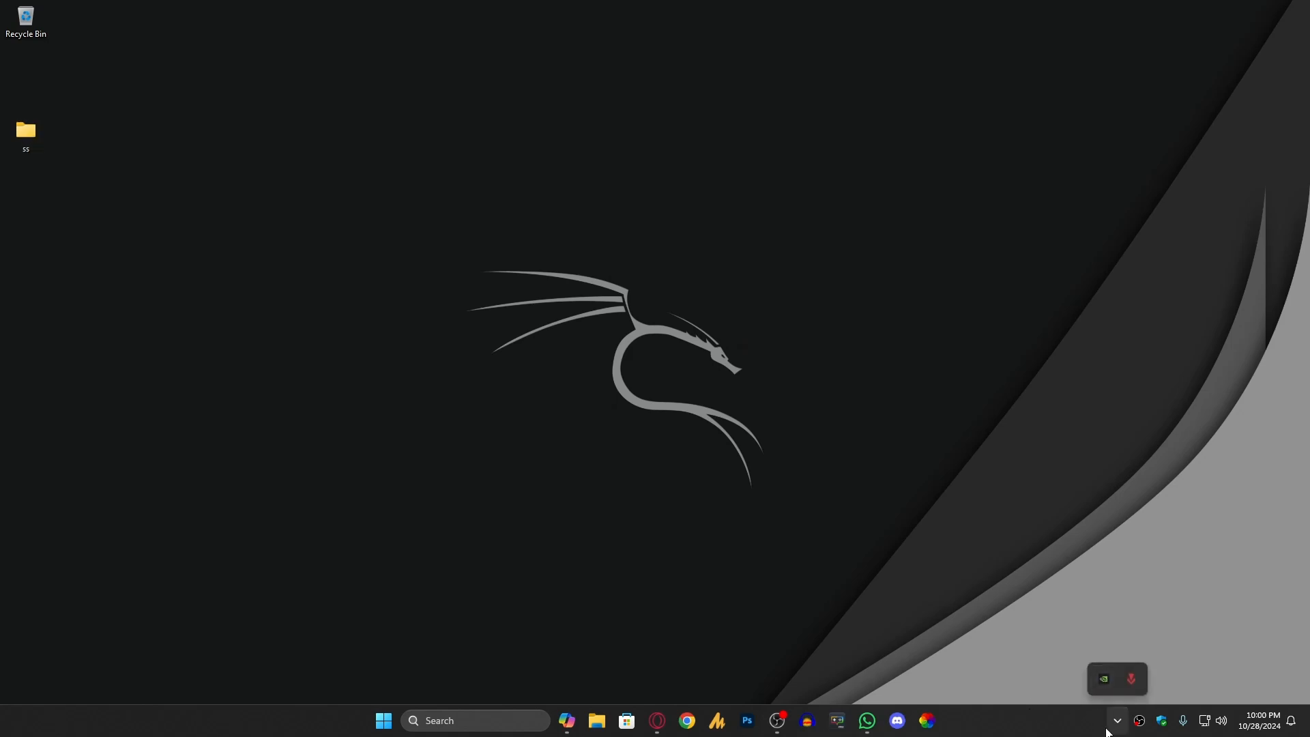
mouse_move(984, 618)
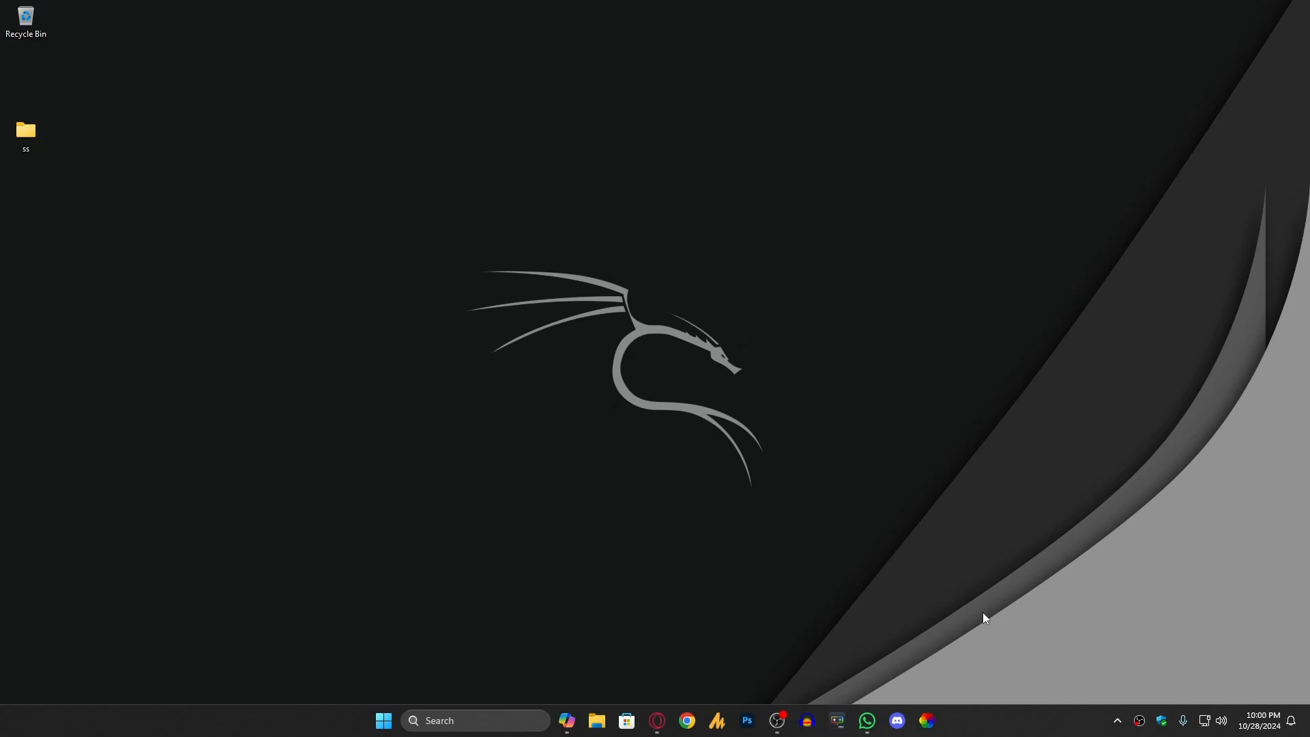
mouse_move(1161, 725)
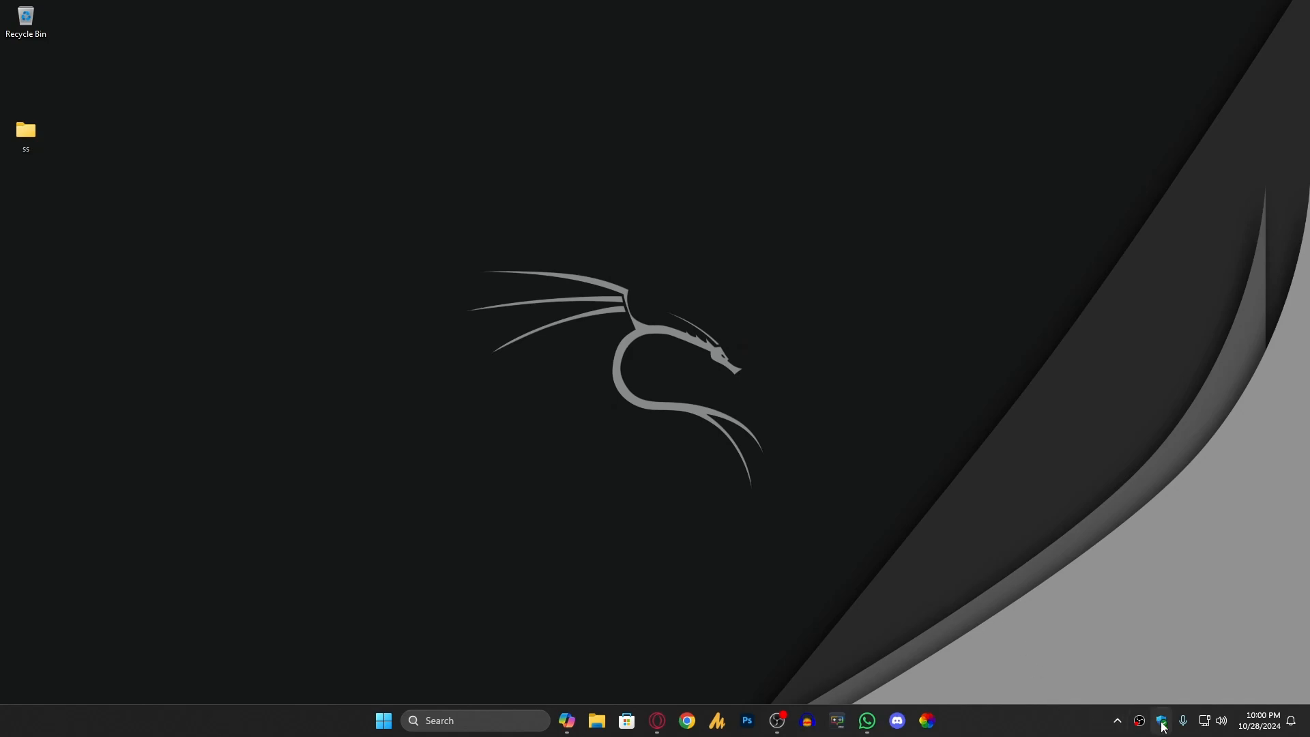
click(1161, 725)
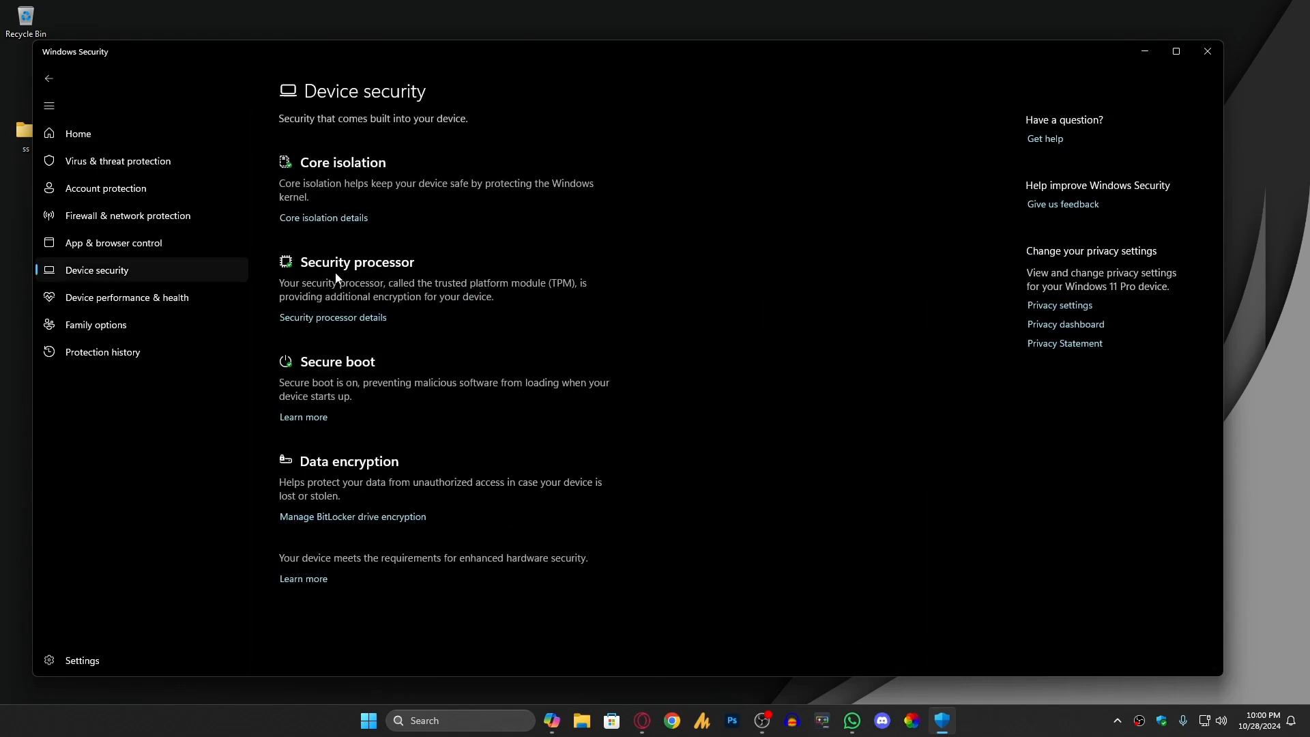
click(323, 217)
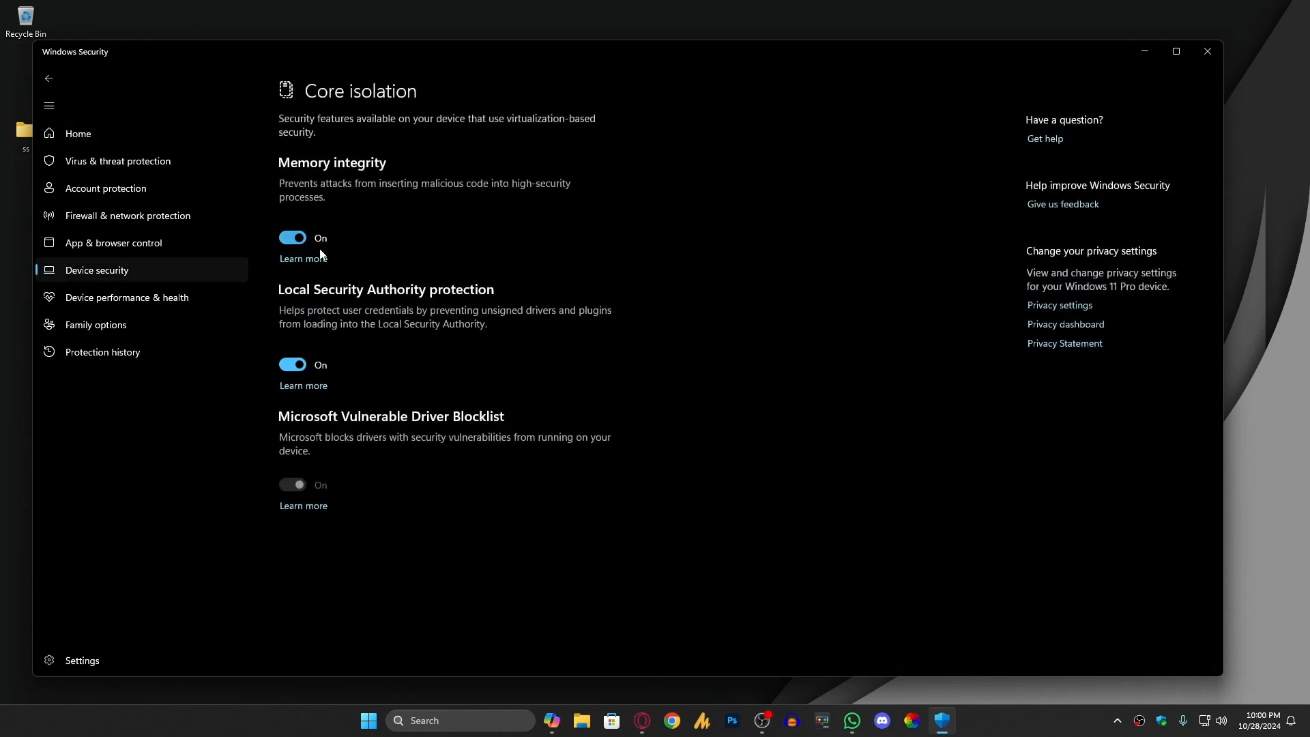
mouse_move(329, 199)
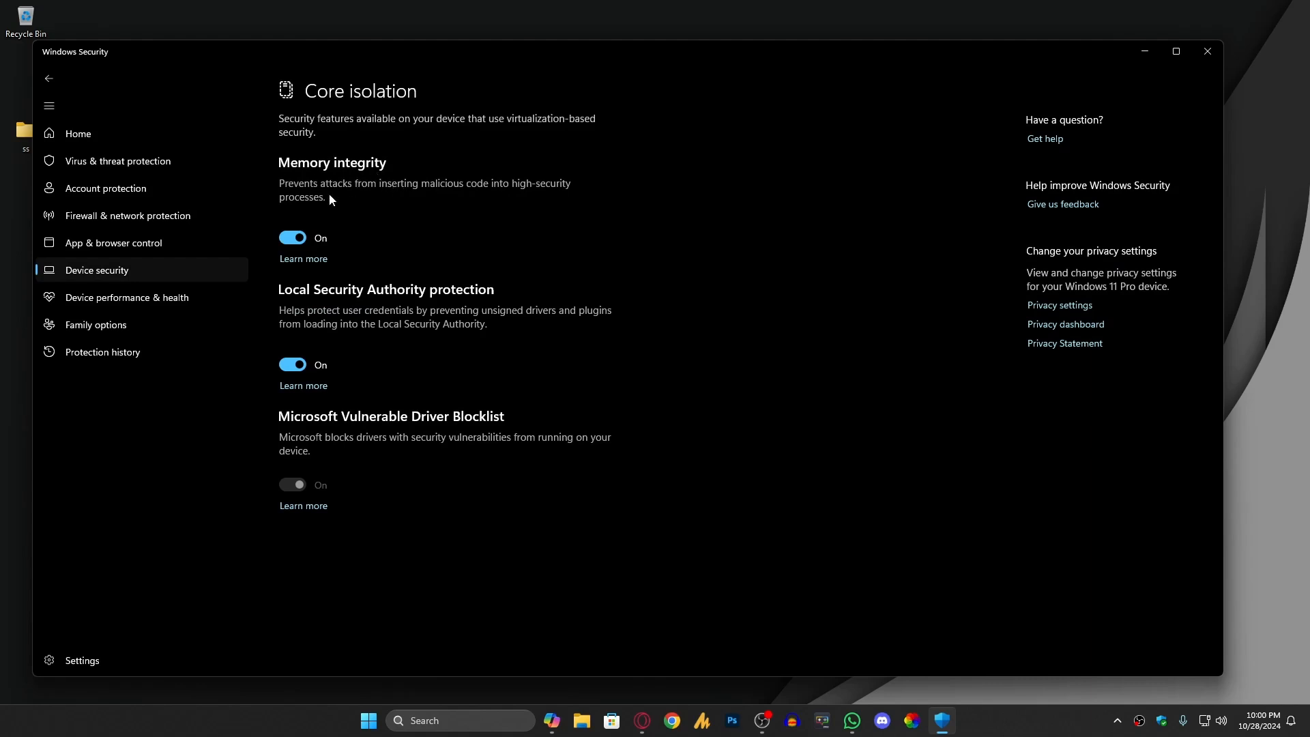
mouse_move(378, 242)
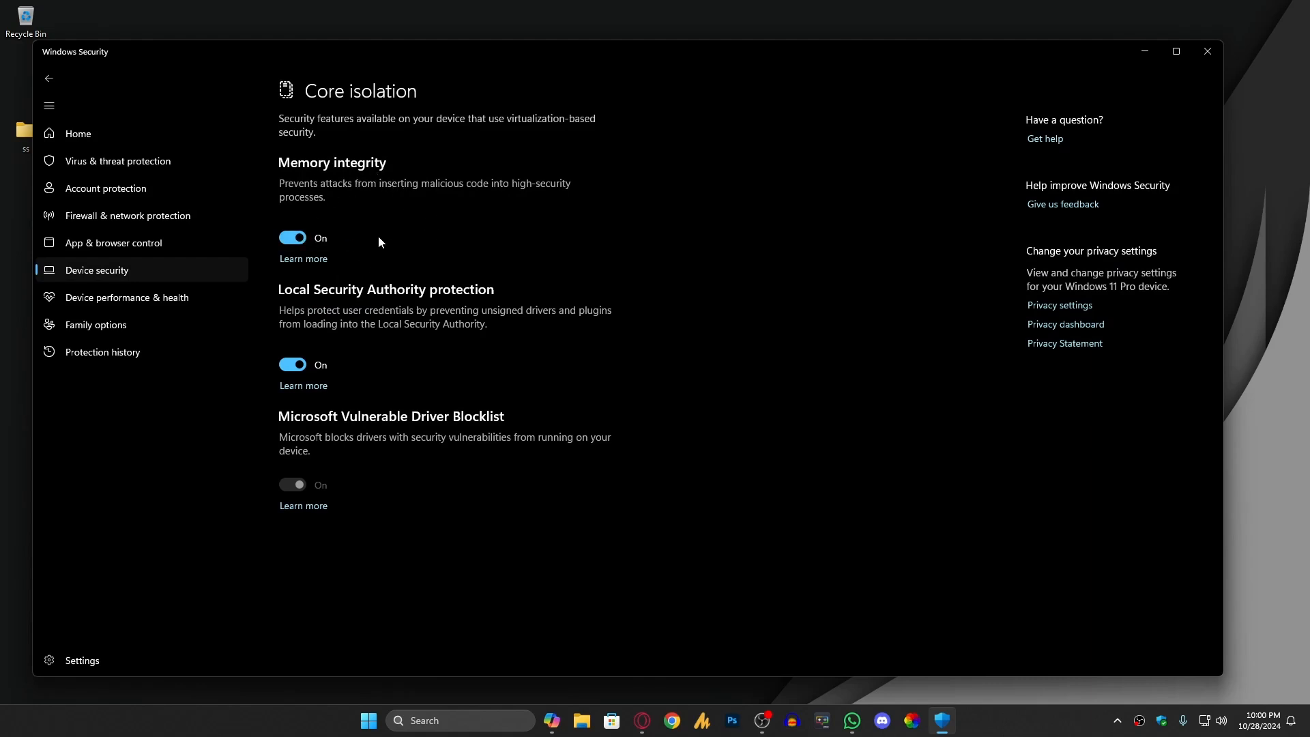
mouse_move(399, 298)
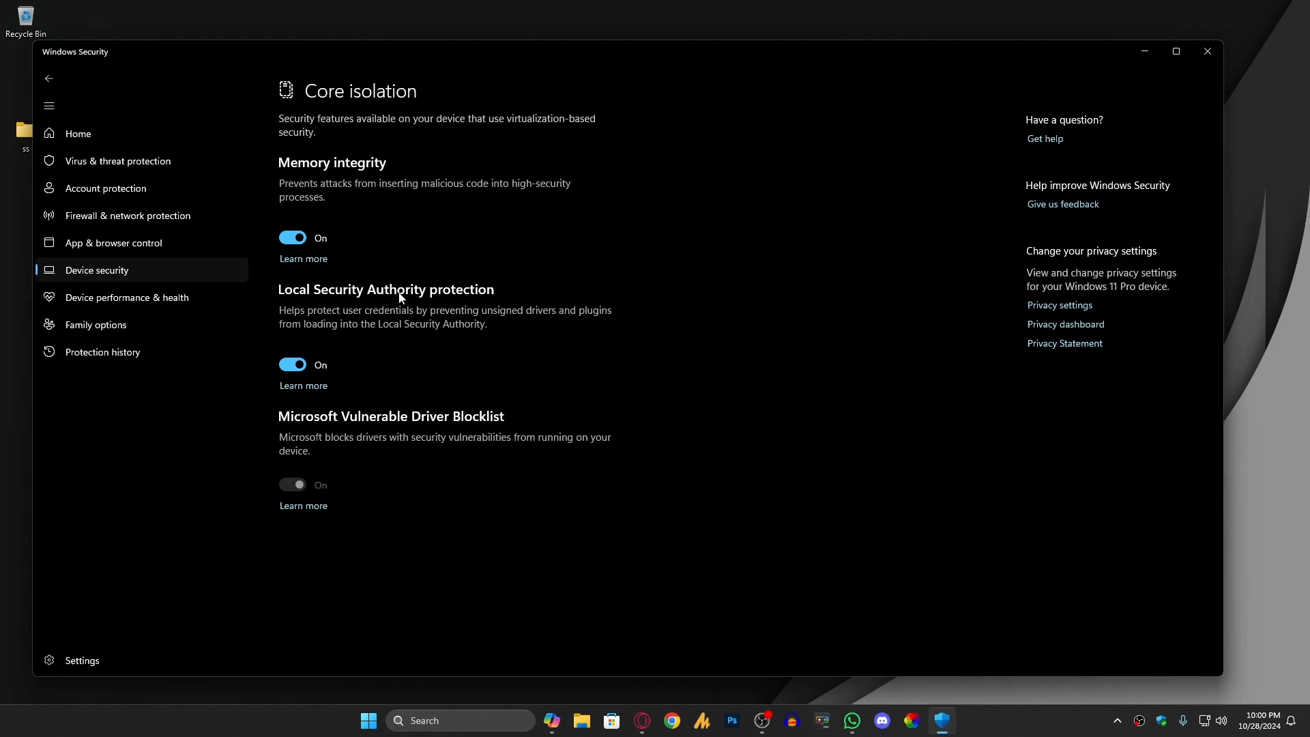
mouse_move(393, 184)
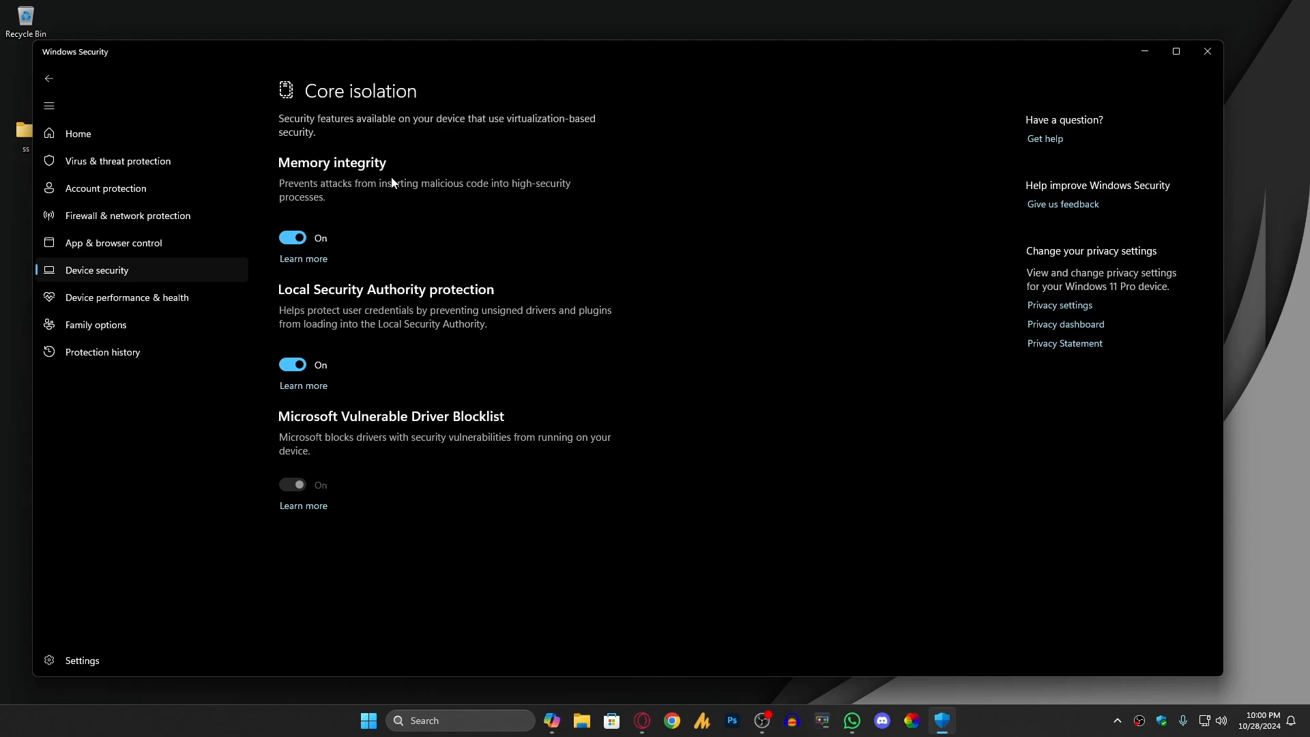
mouse_move(465, 228)
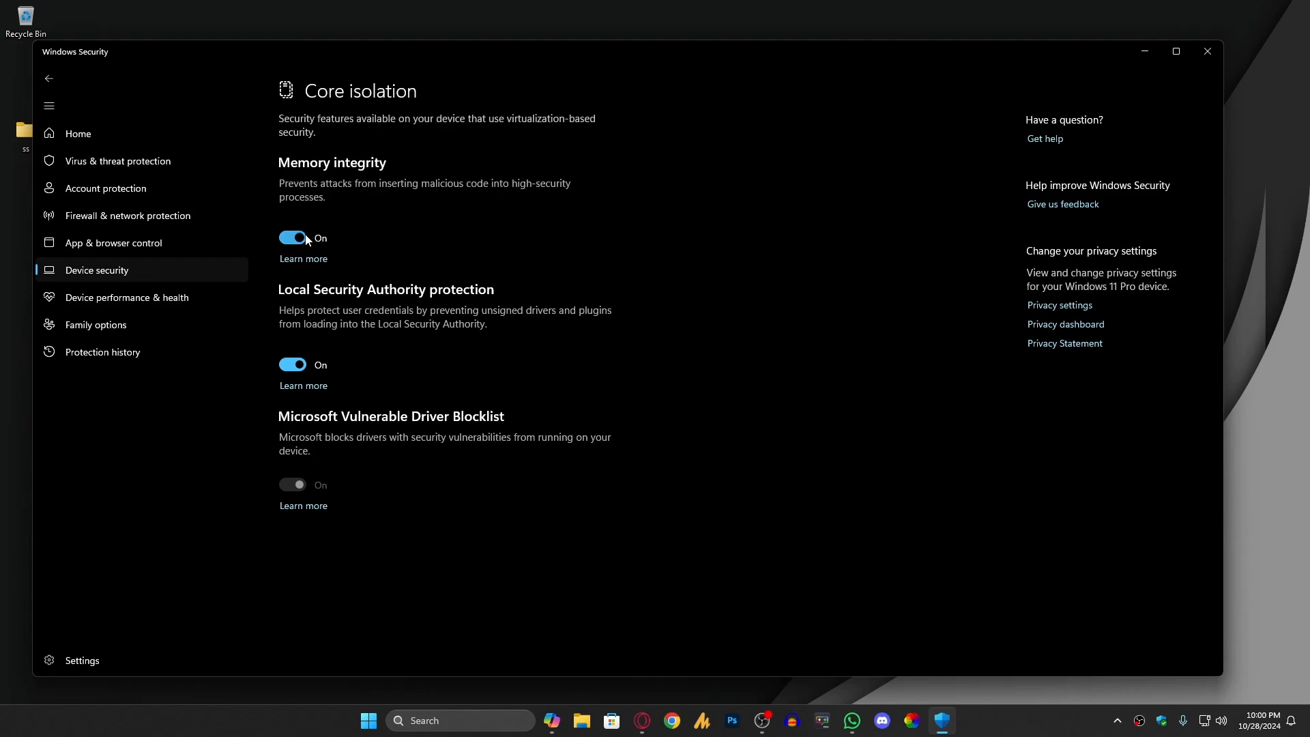
mouse_move(472, 249)
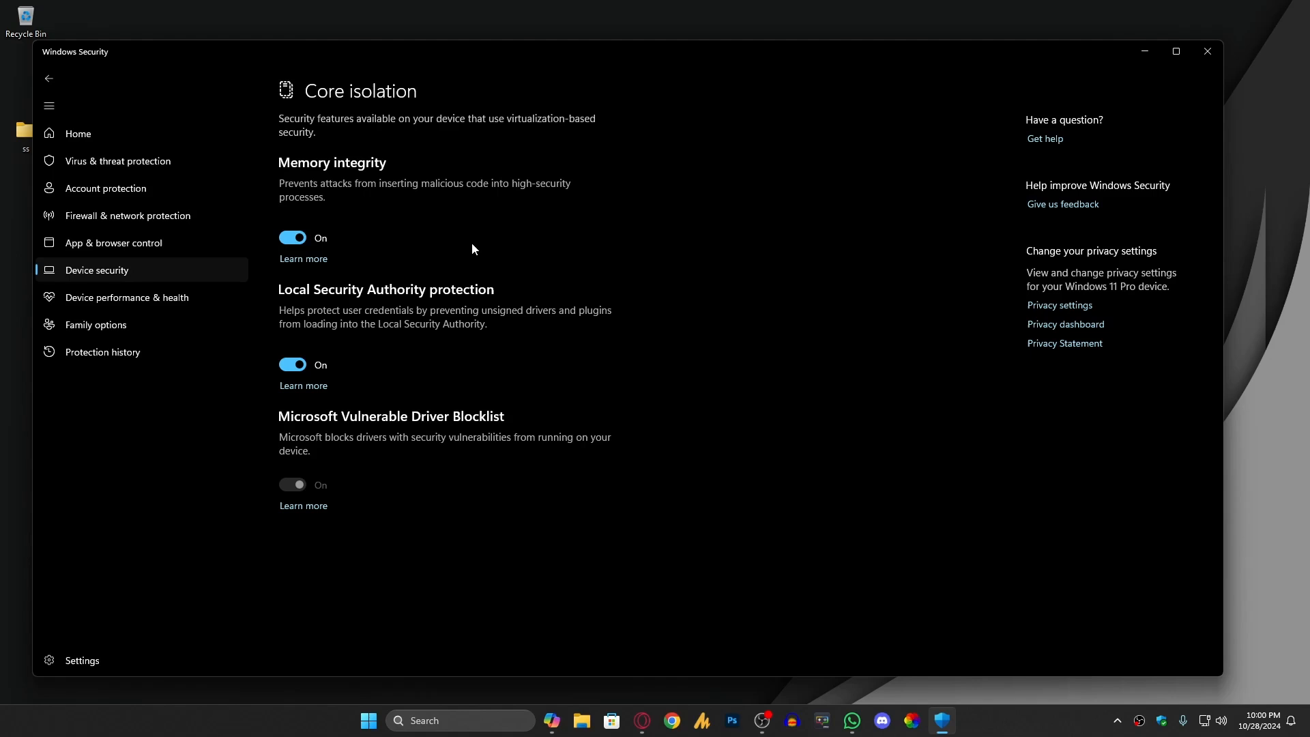
mouse_move(292, 238)
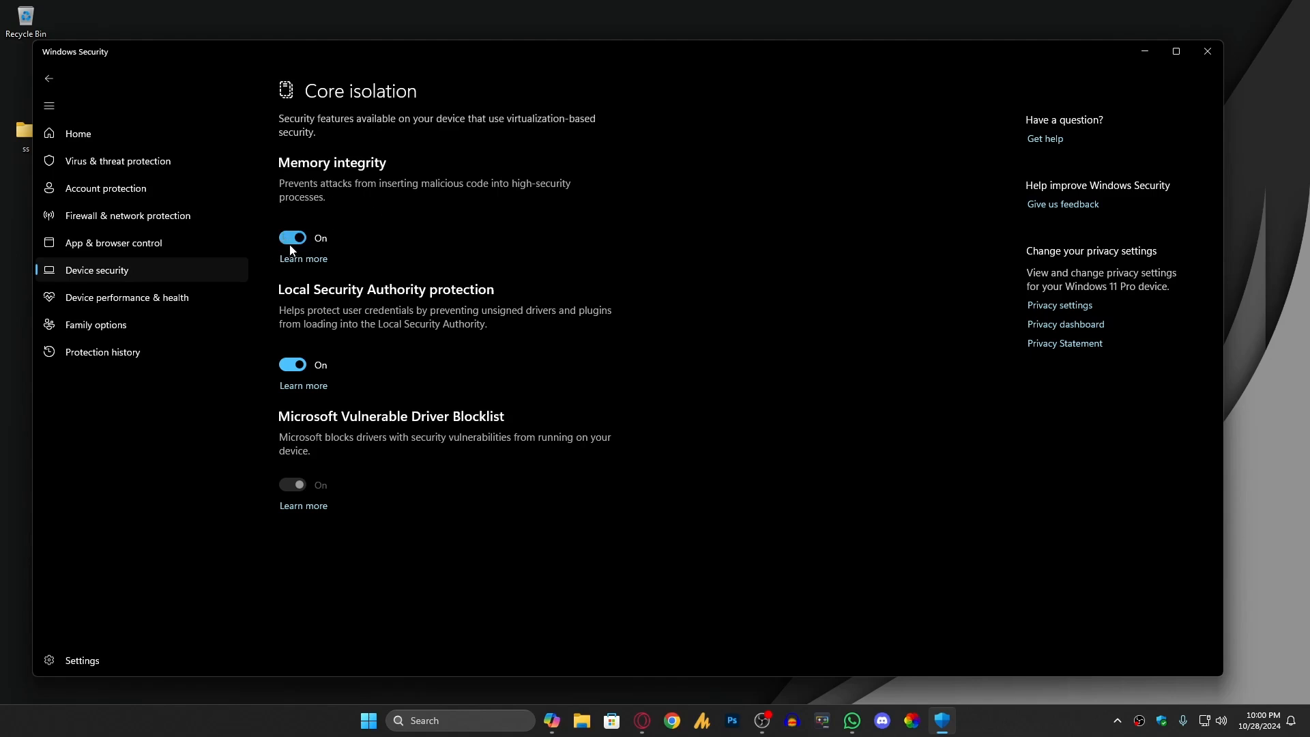
mouse_move(767, 313)
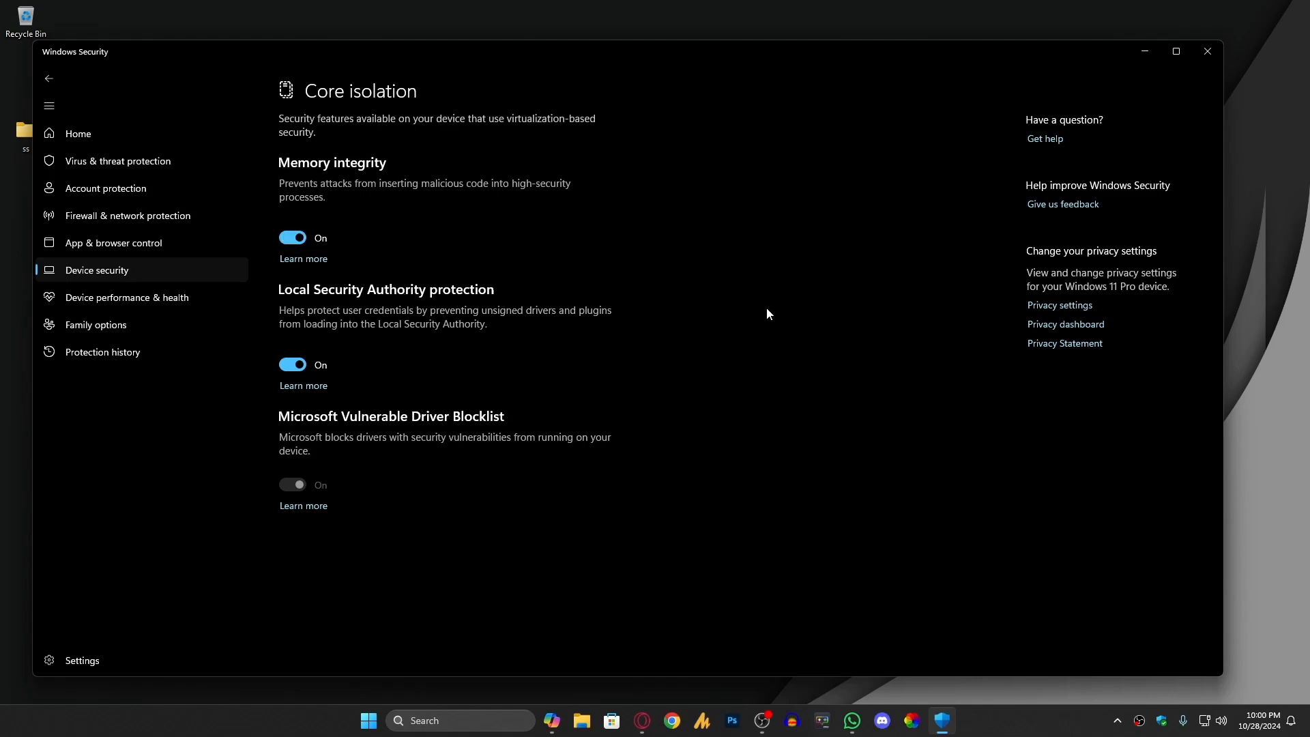
mouse_move(783, 297)
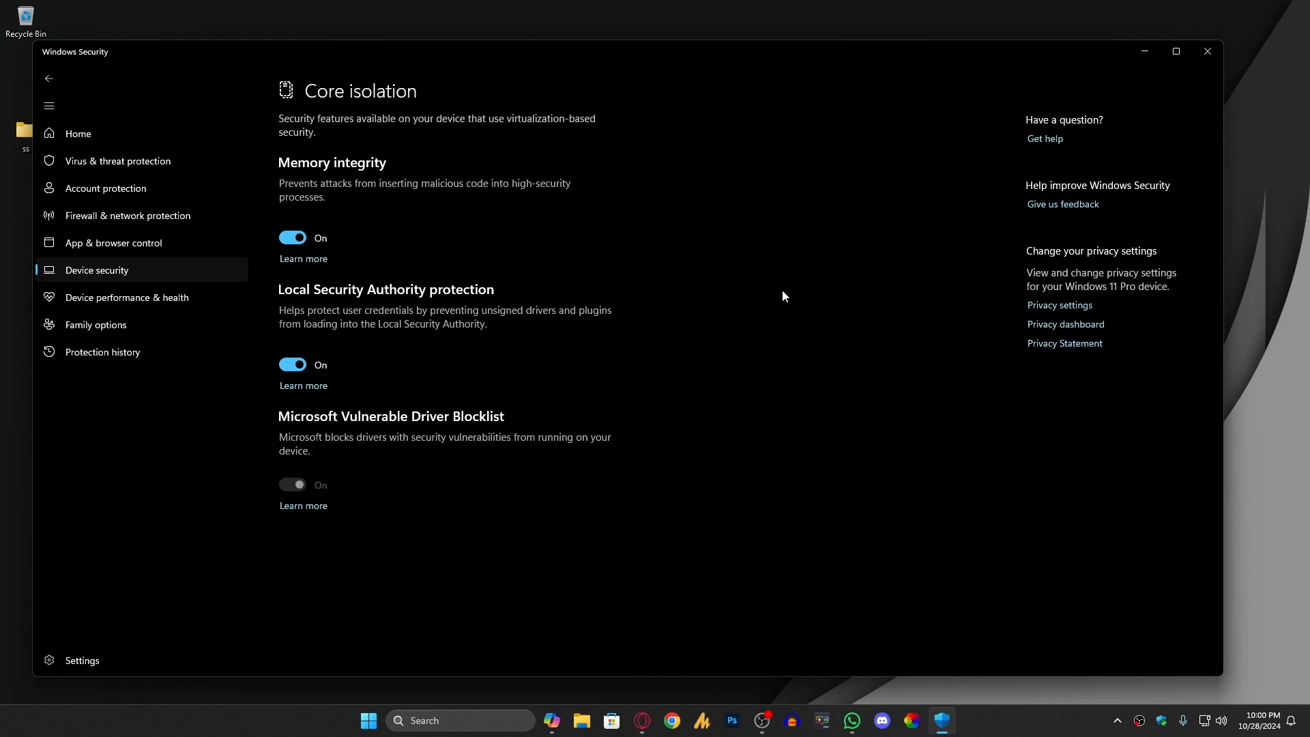
mouse_move(1206, 52)
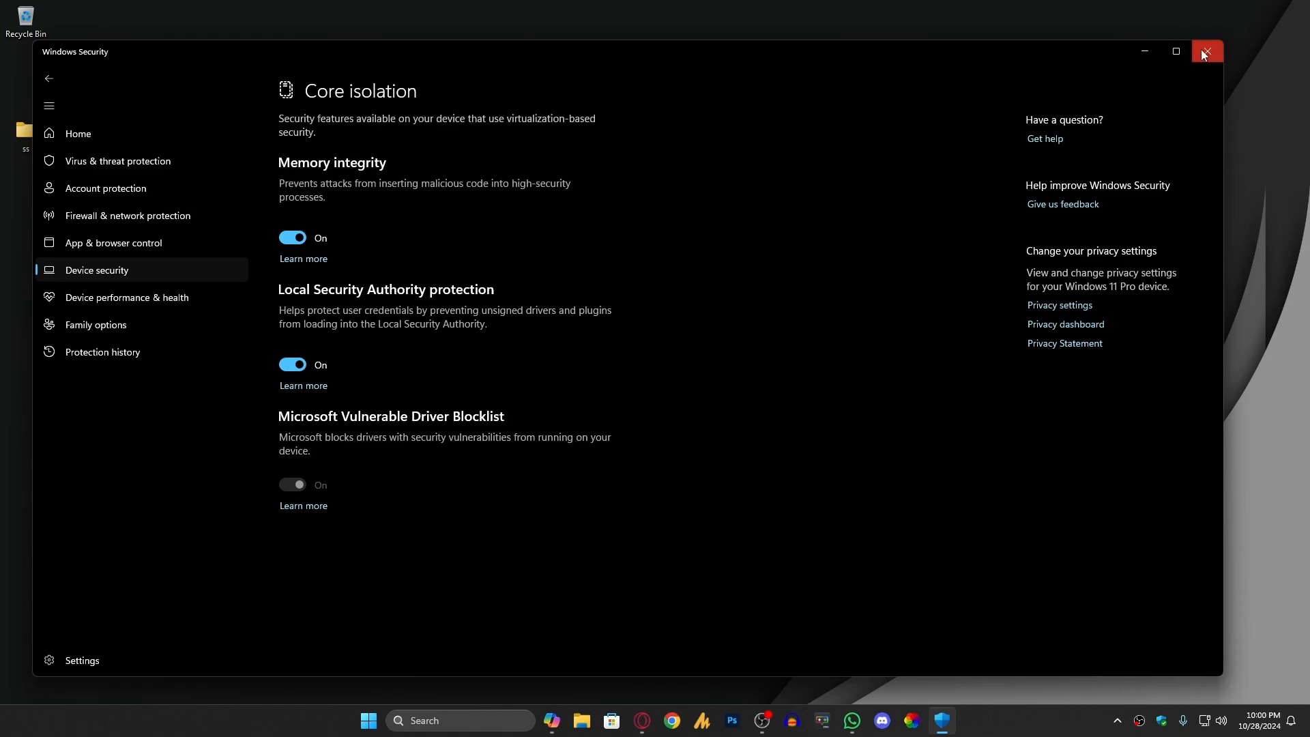
click(1204, 51)
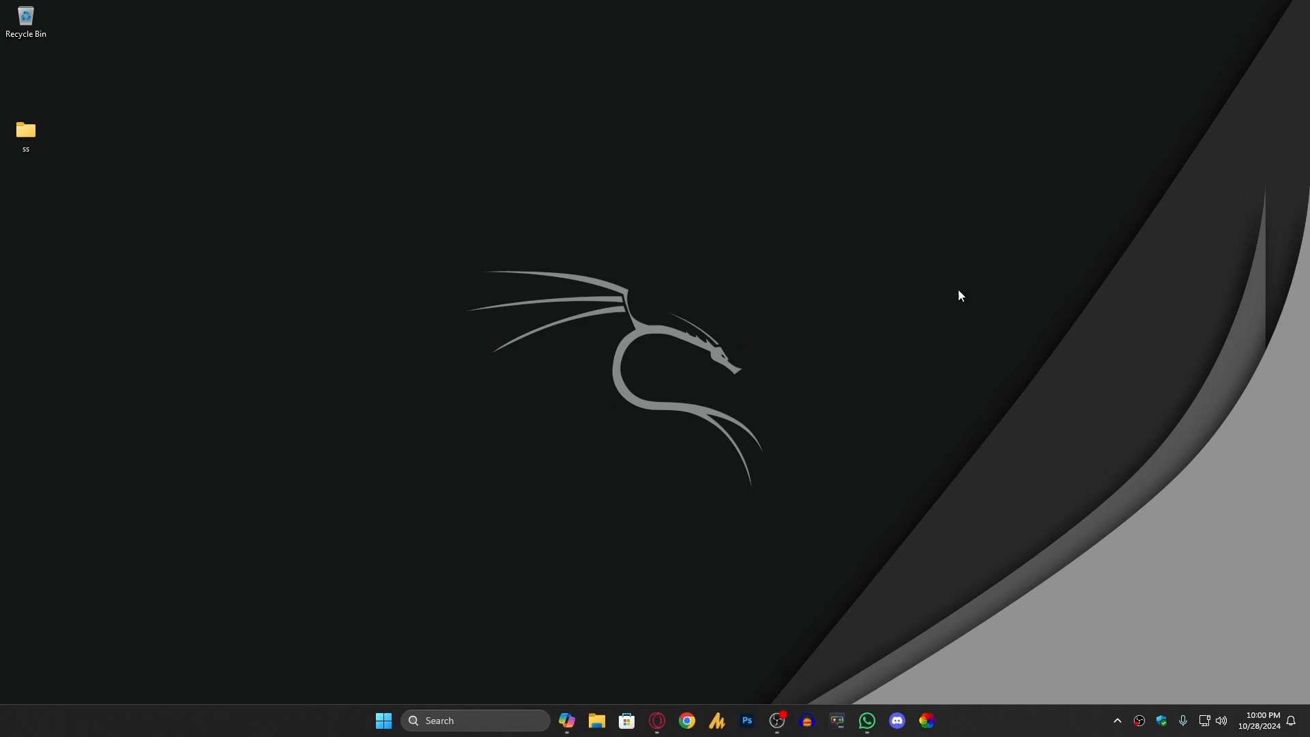
mouse_move(846, 526)
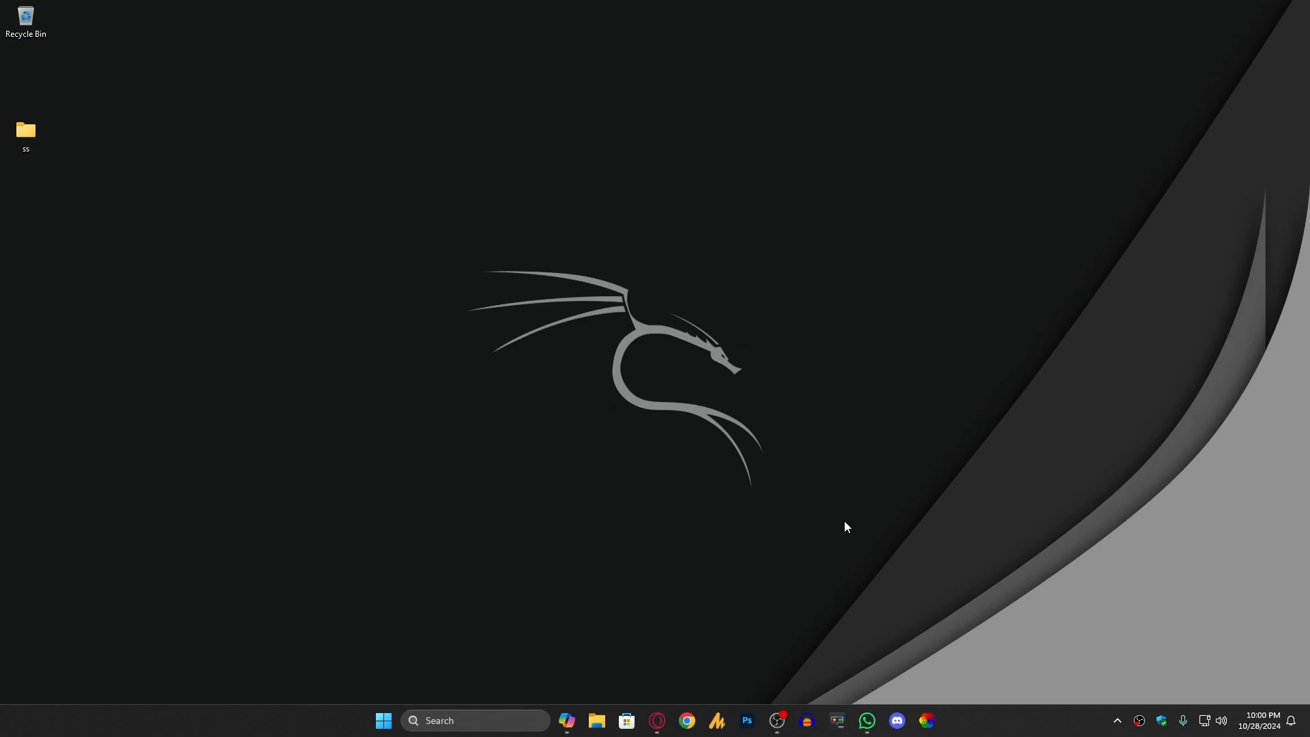